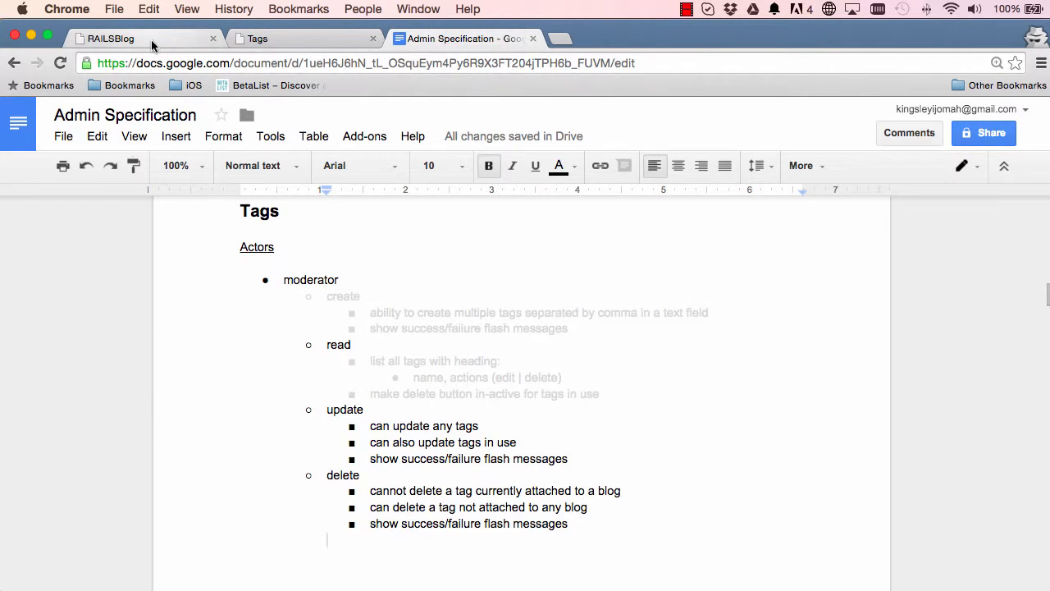
left_click(144, 38)
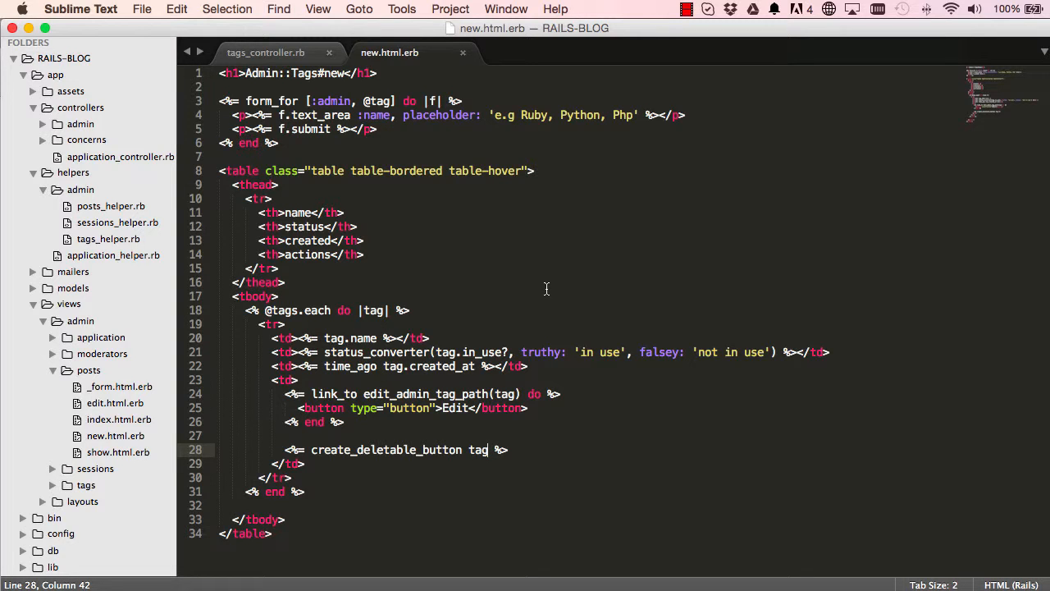
left_click(265, 53)
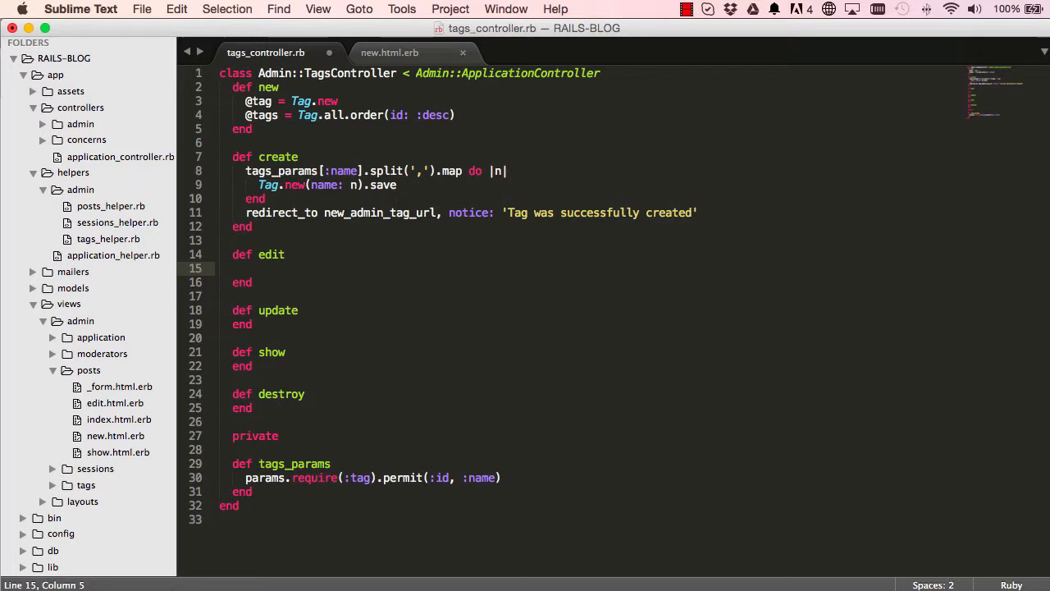
type("@tag =")
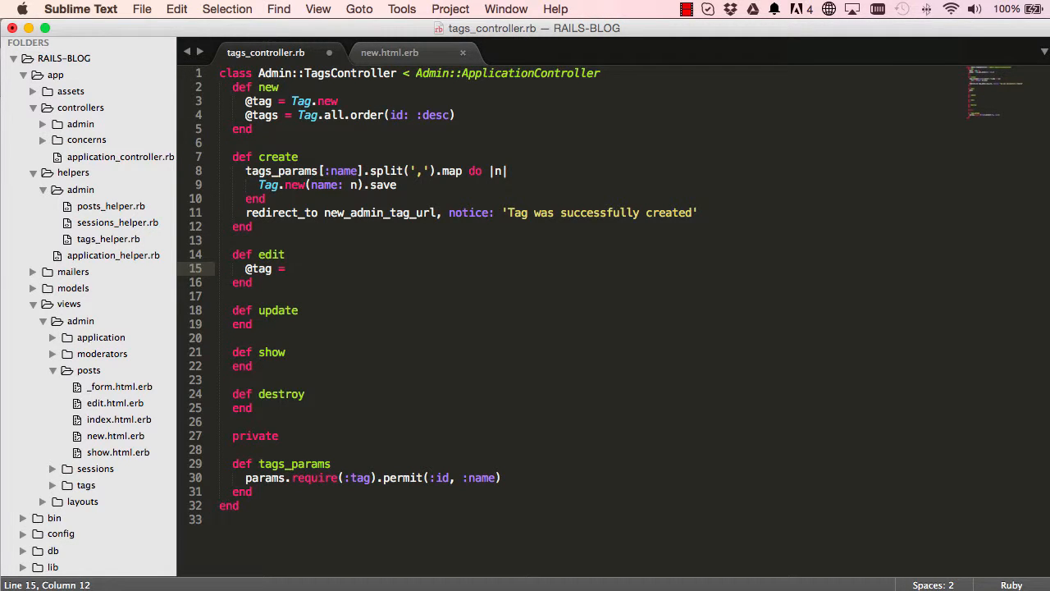
type("Tag.find")
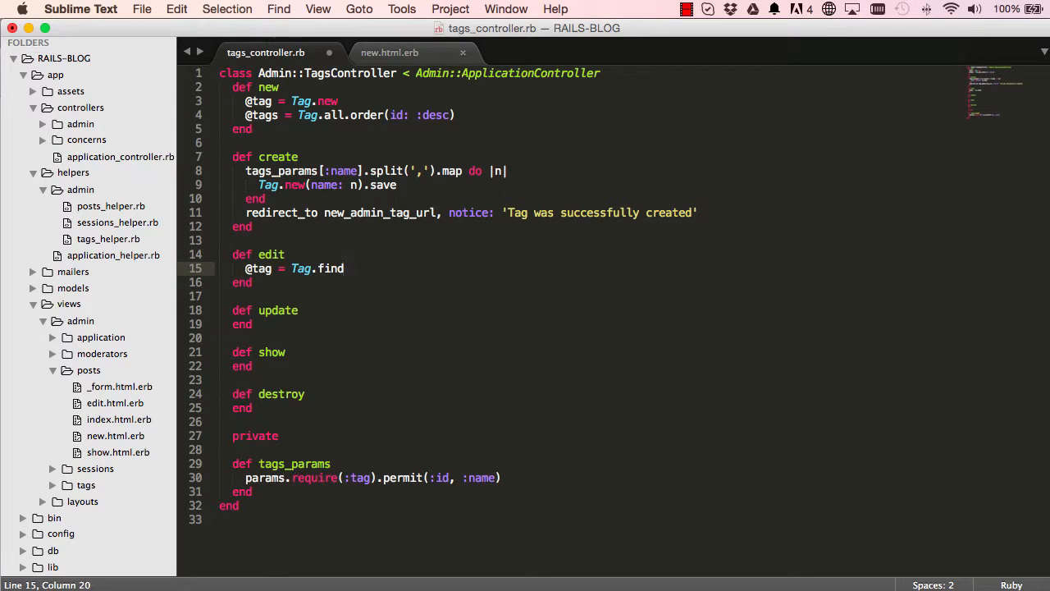
type("(params[:")
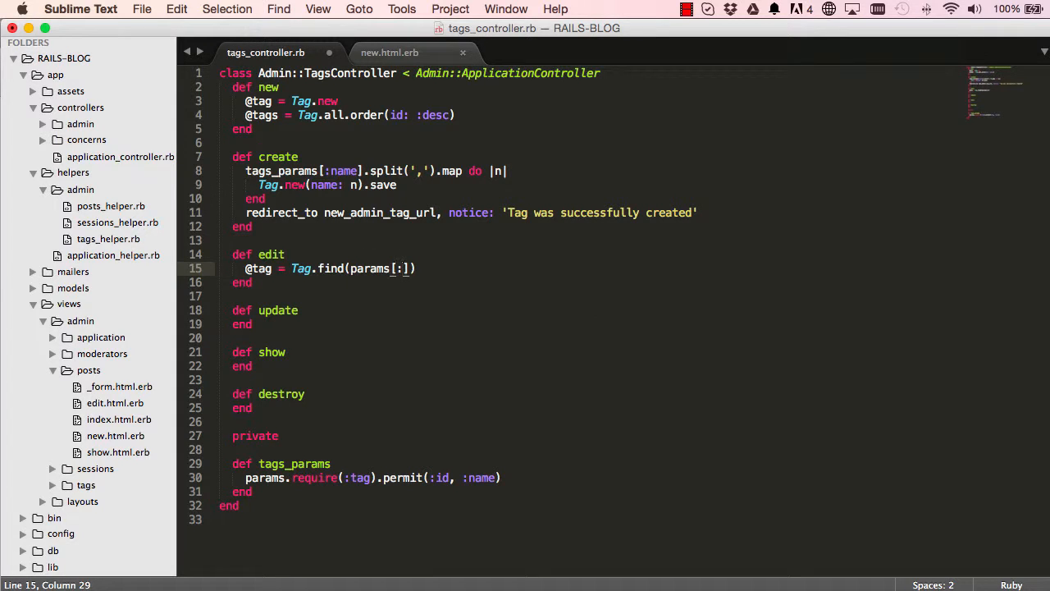
type("id")
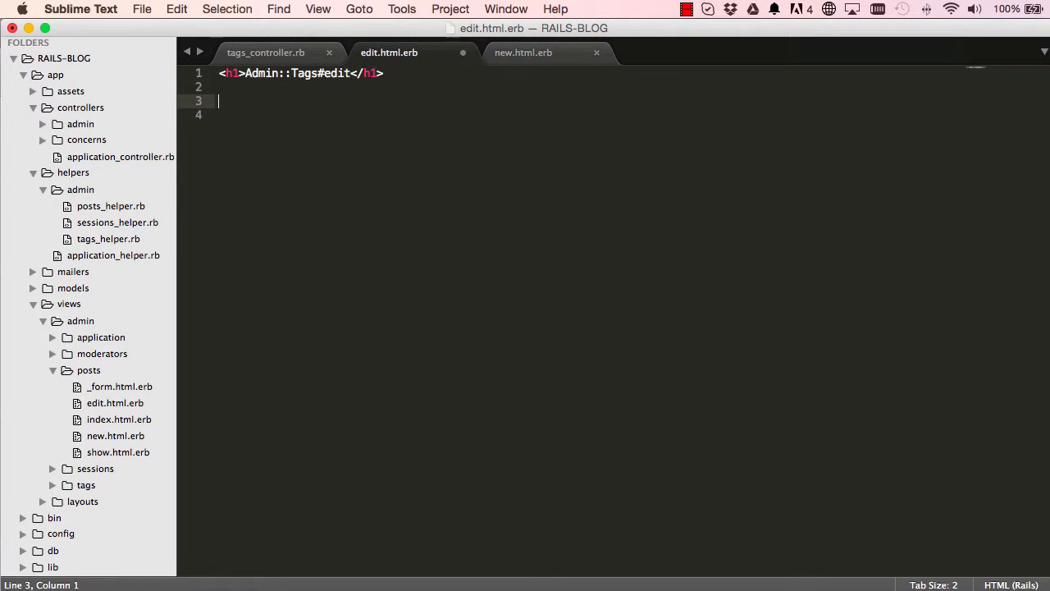
type("<%")
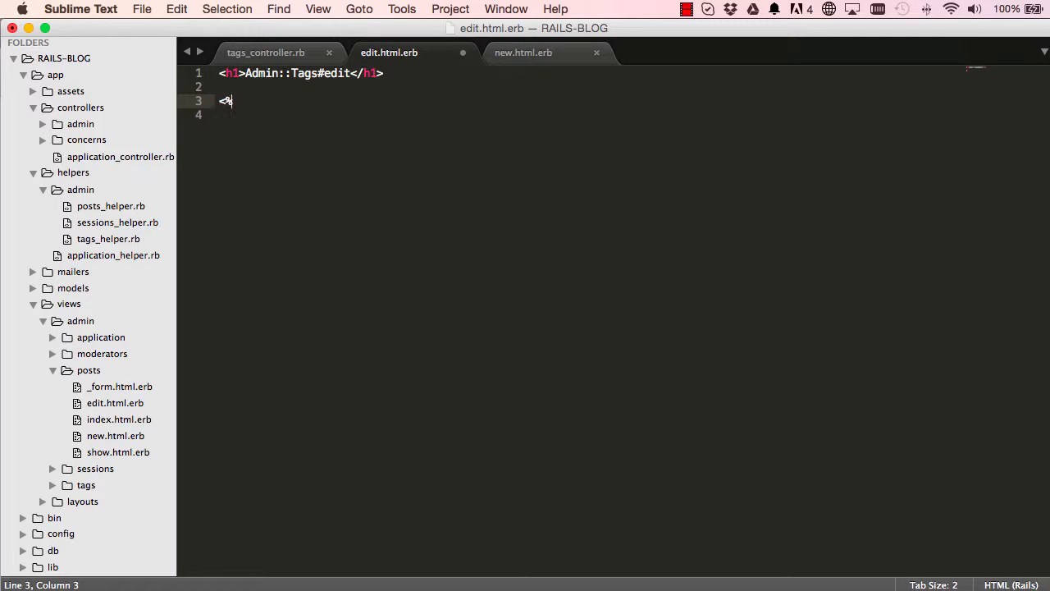
type("= form_f")
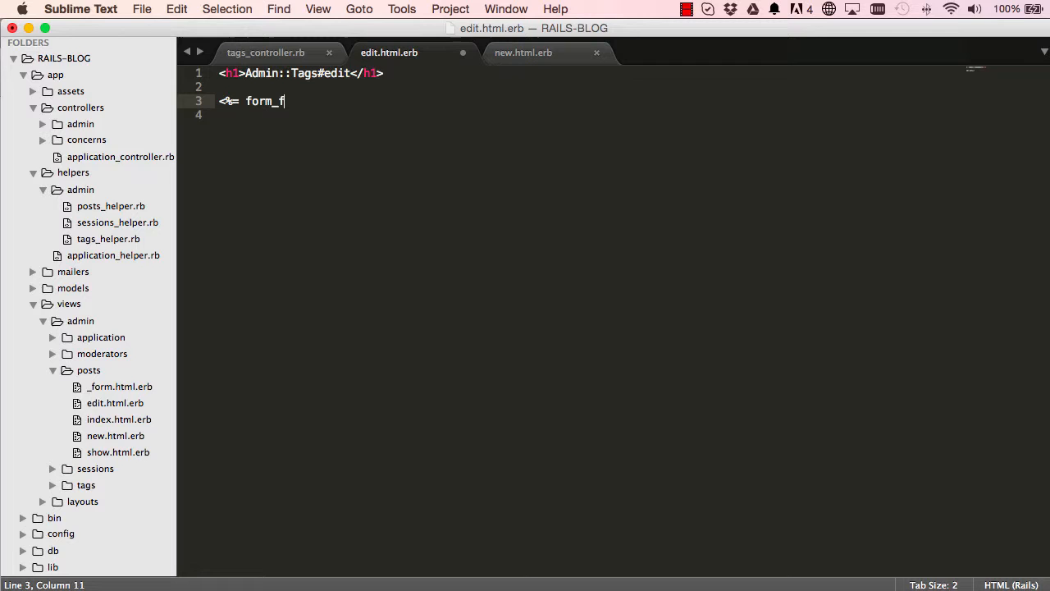
type("or [:i")
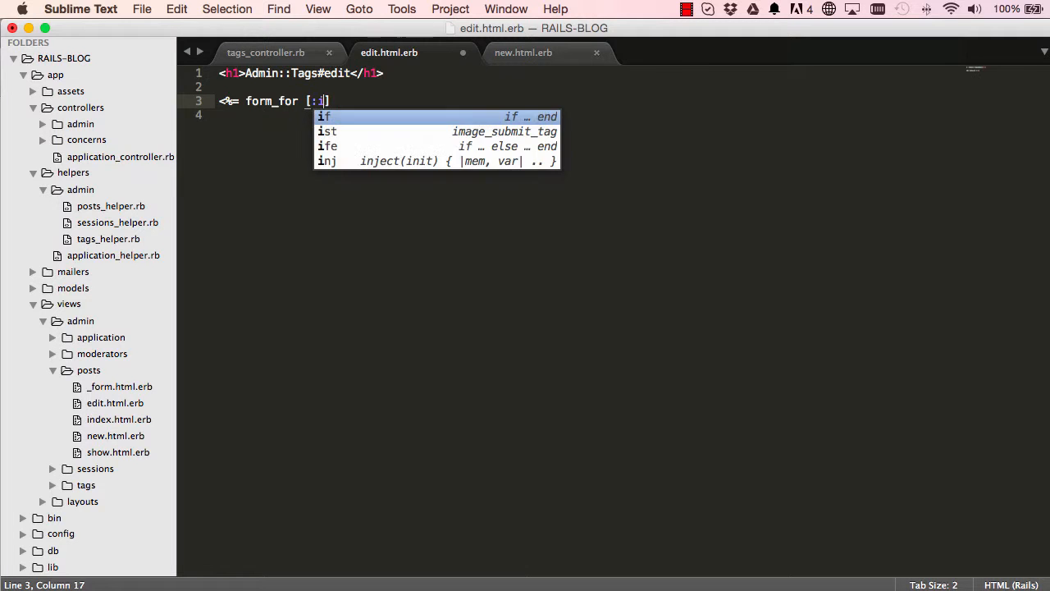
type("admin, @")
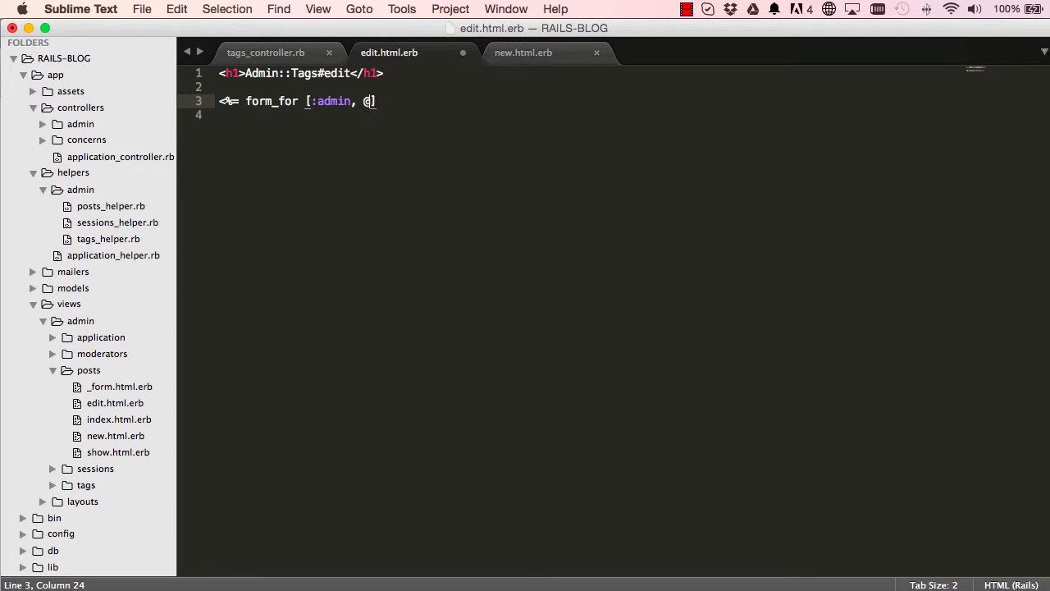
type("tag")
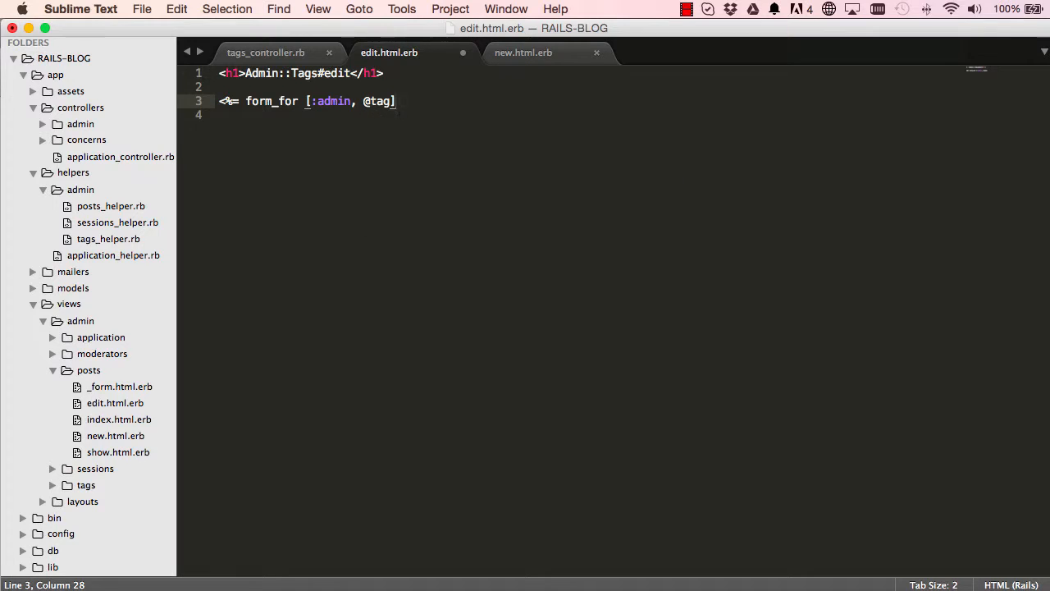
type("do |f| %>")
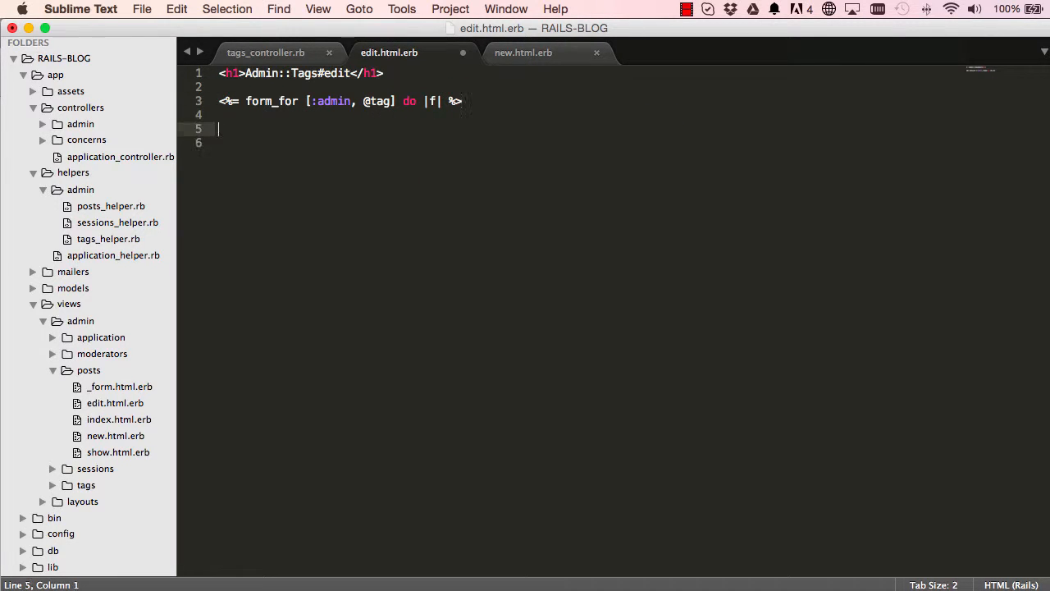
type("<% end %>")
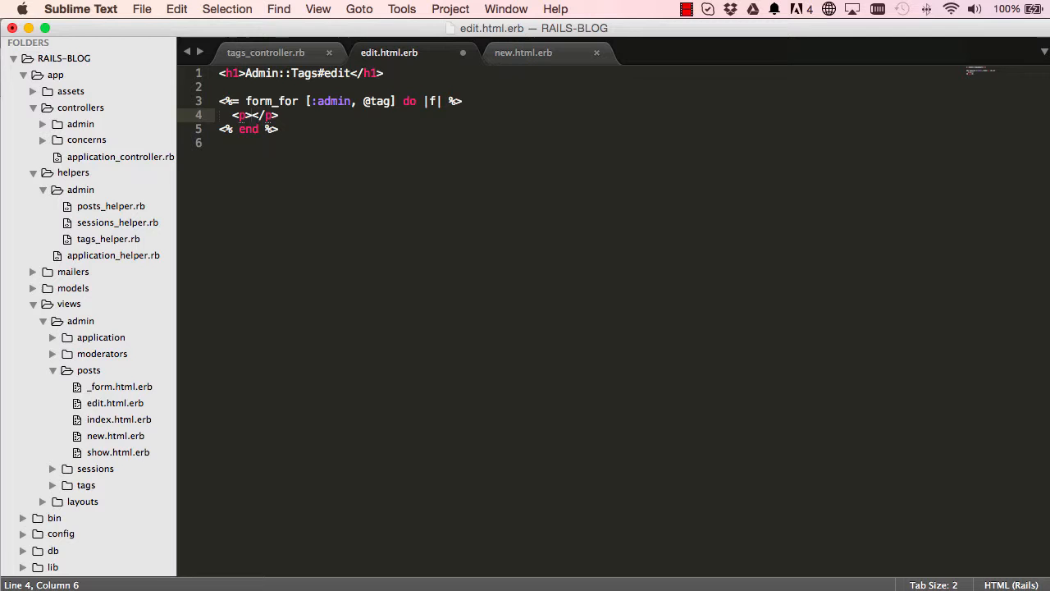
Add a :name label, a :name text_field and an f.submit button inside the form
type("f.label <")
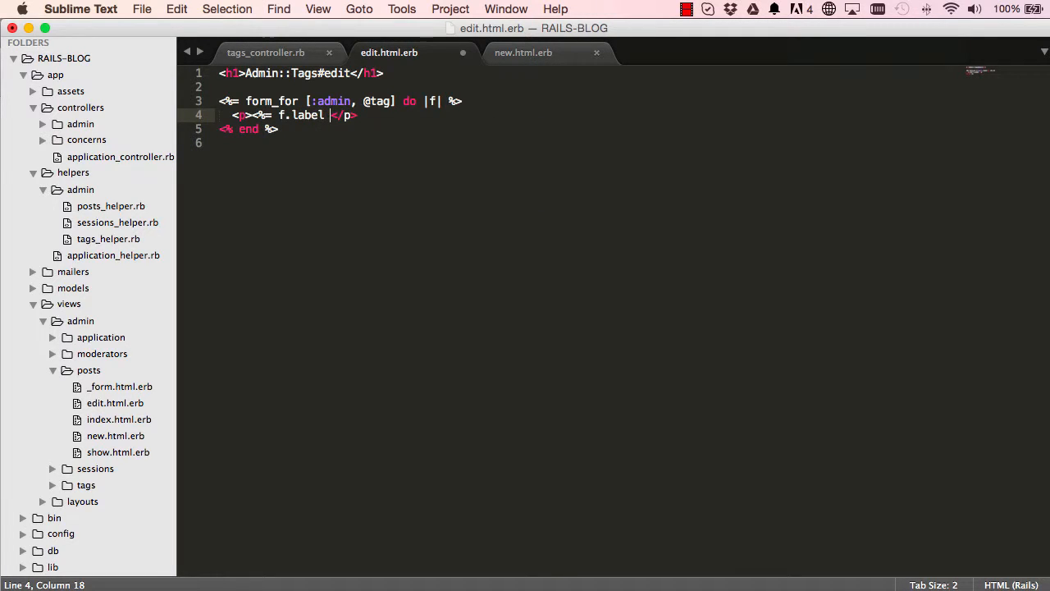
type(":name %>")
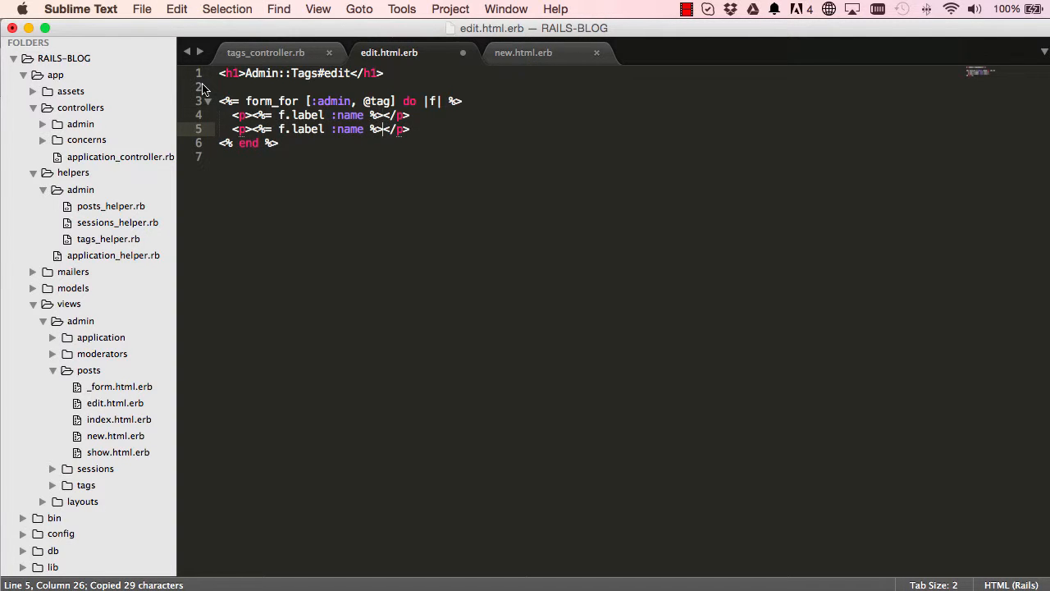
double_click(307, 115)
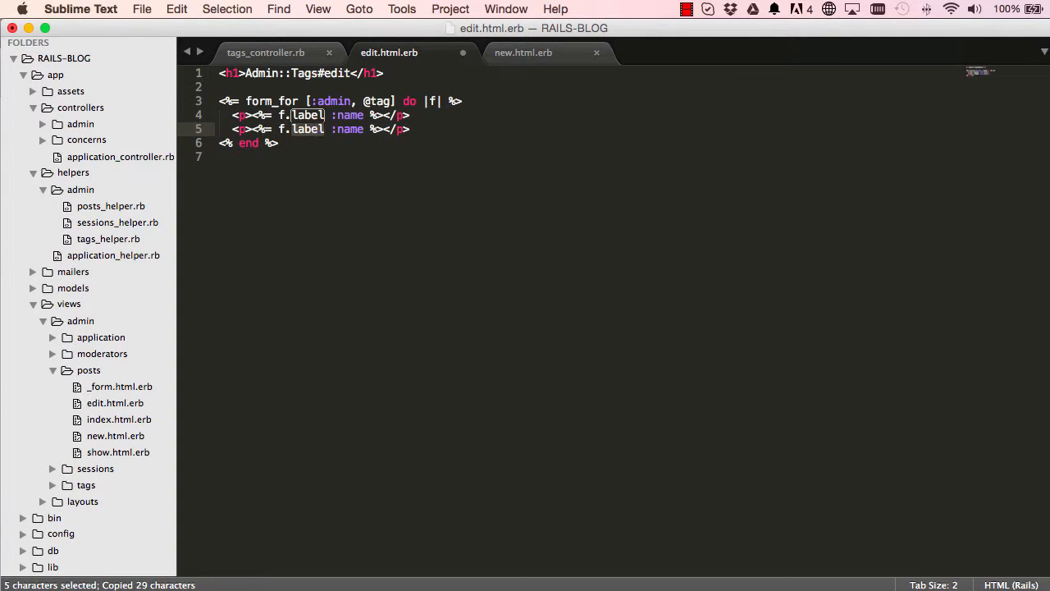
type("text_field")
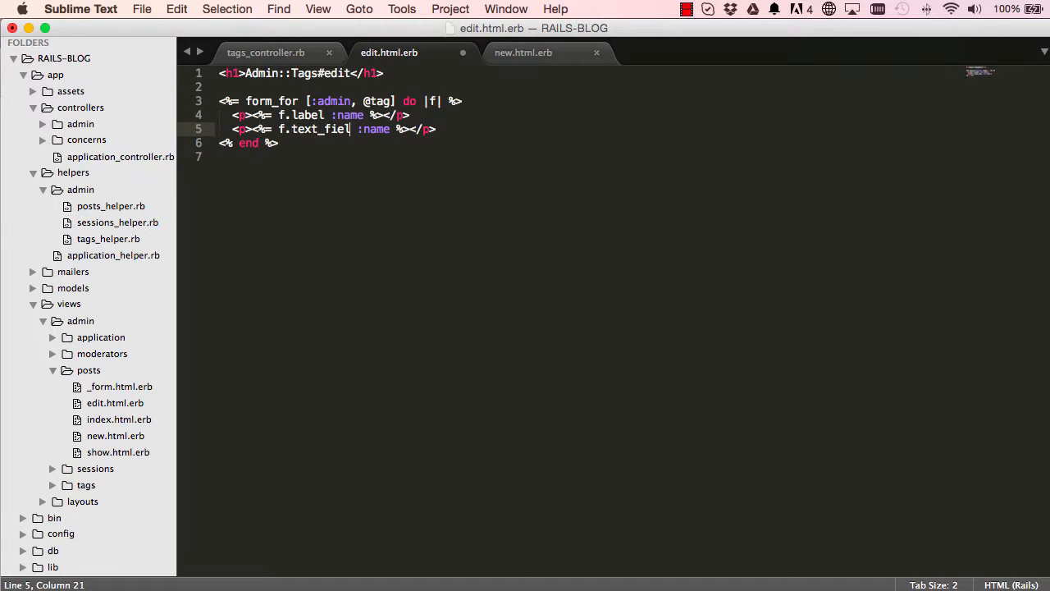
type("d")
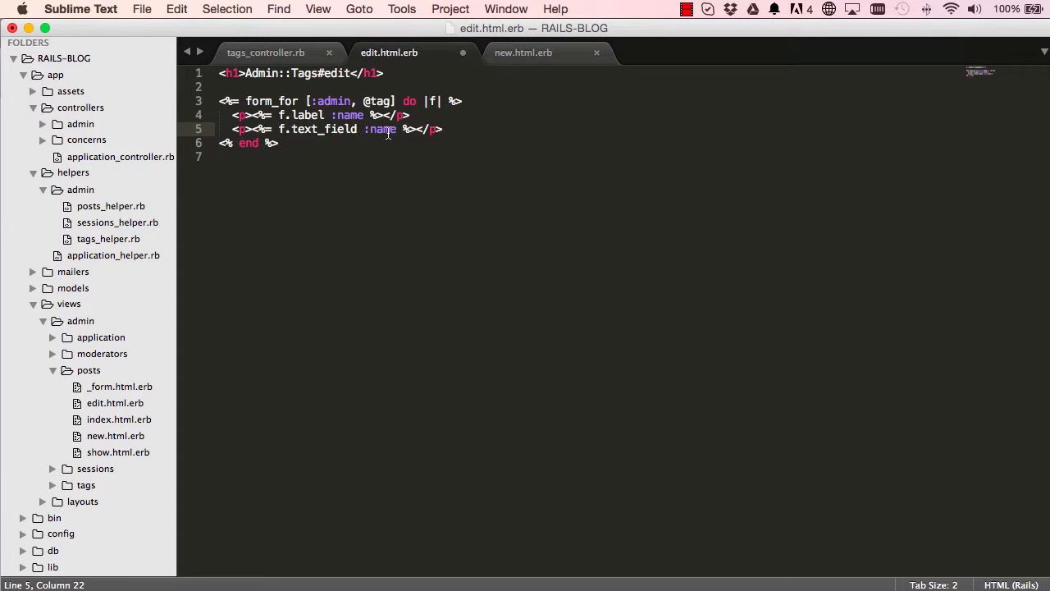
mouse_move(498, 149)
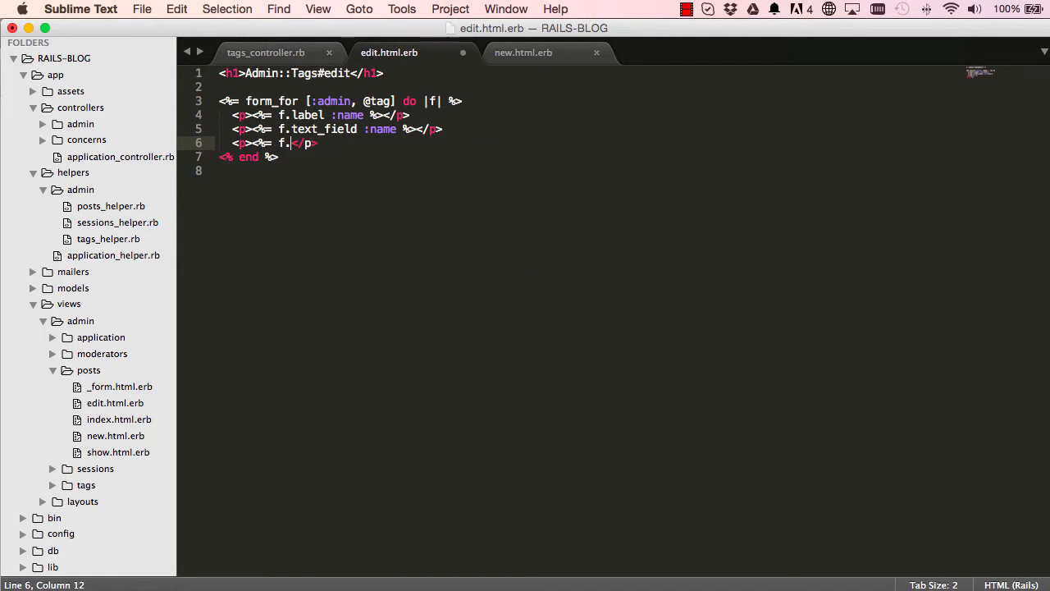
type("submit %>")
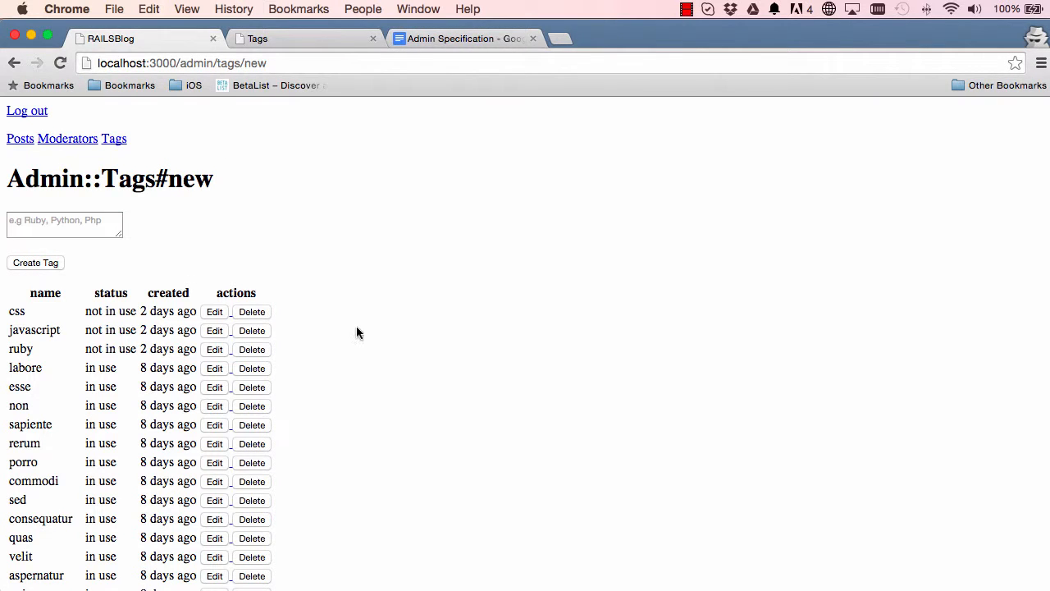
mouse_move(214, 311)
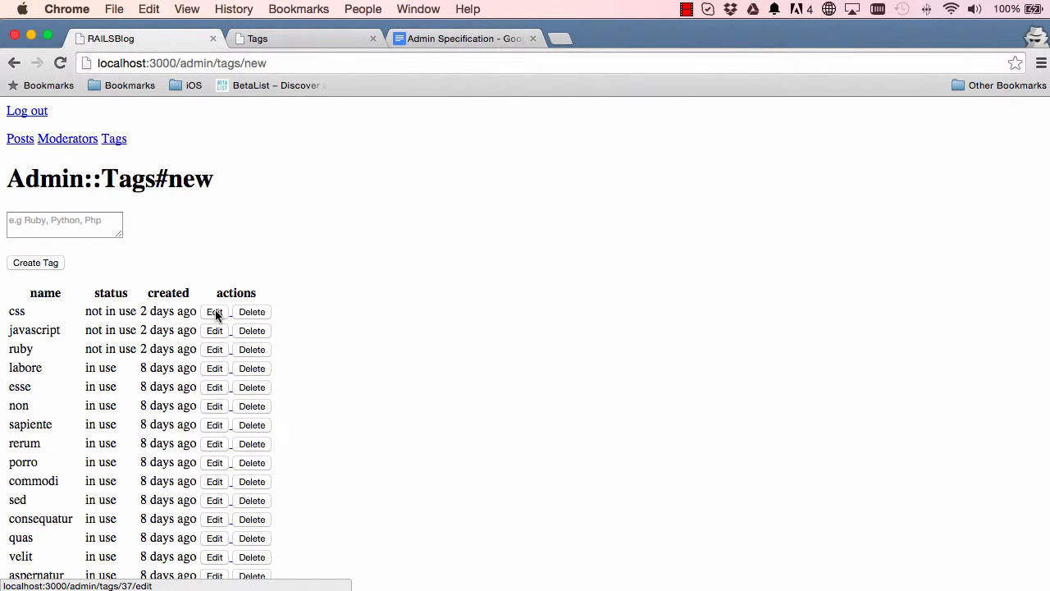
View the css tag's edit page in Chrome, then return to Sublime Text
left_click(214, 312)
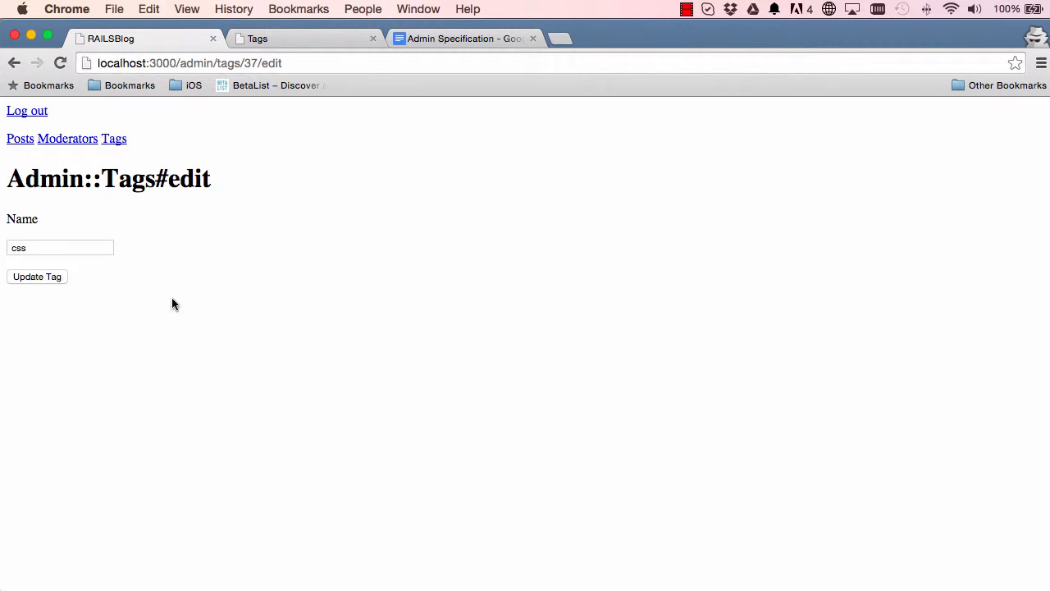
left_click(60, 248)
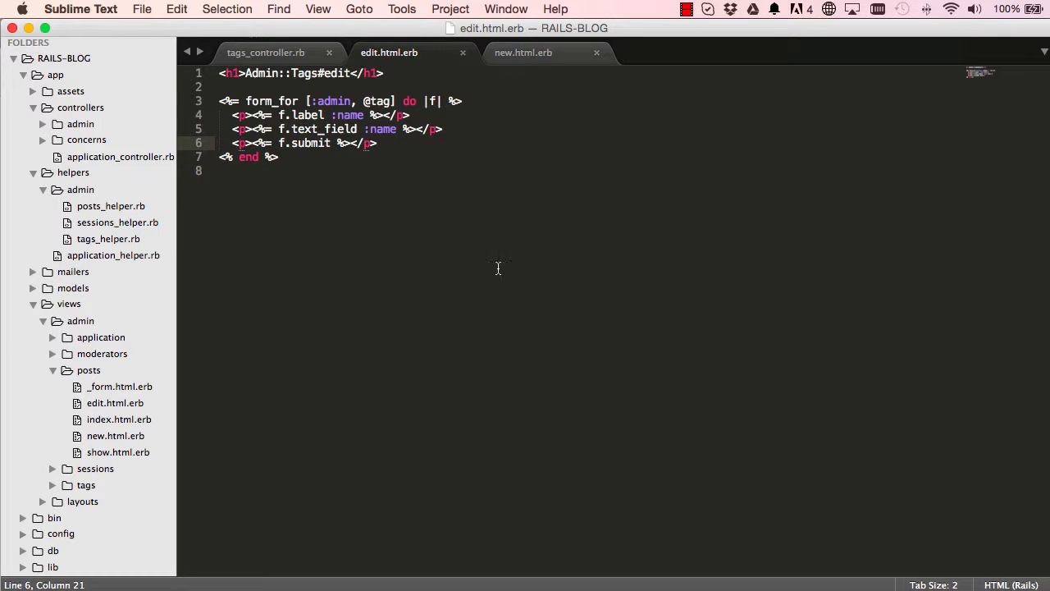
left_click(265, 52)
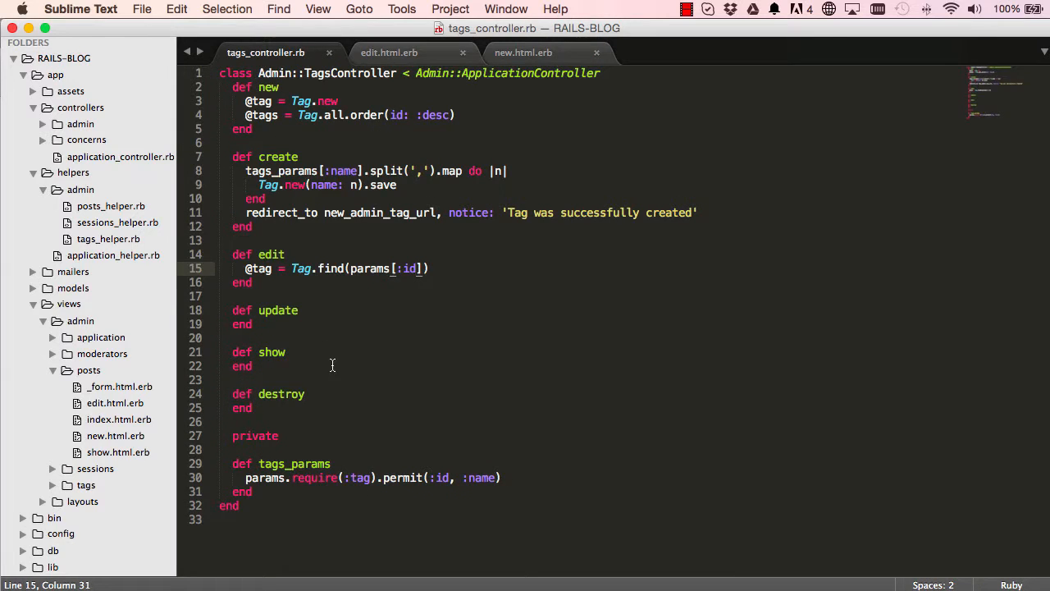
left_click(298, 310)
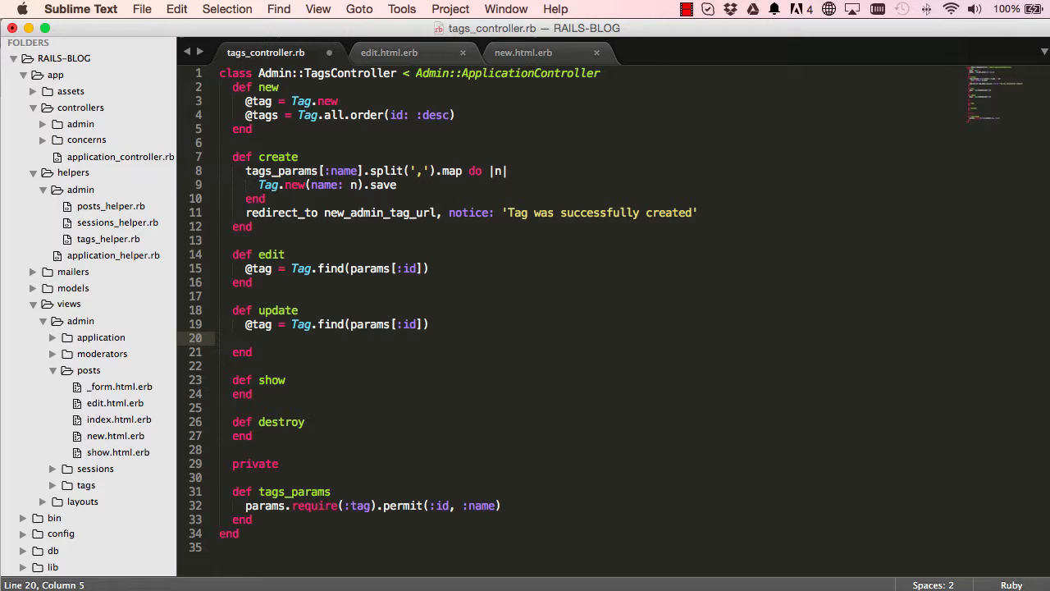
type("if @tag")
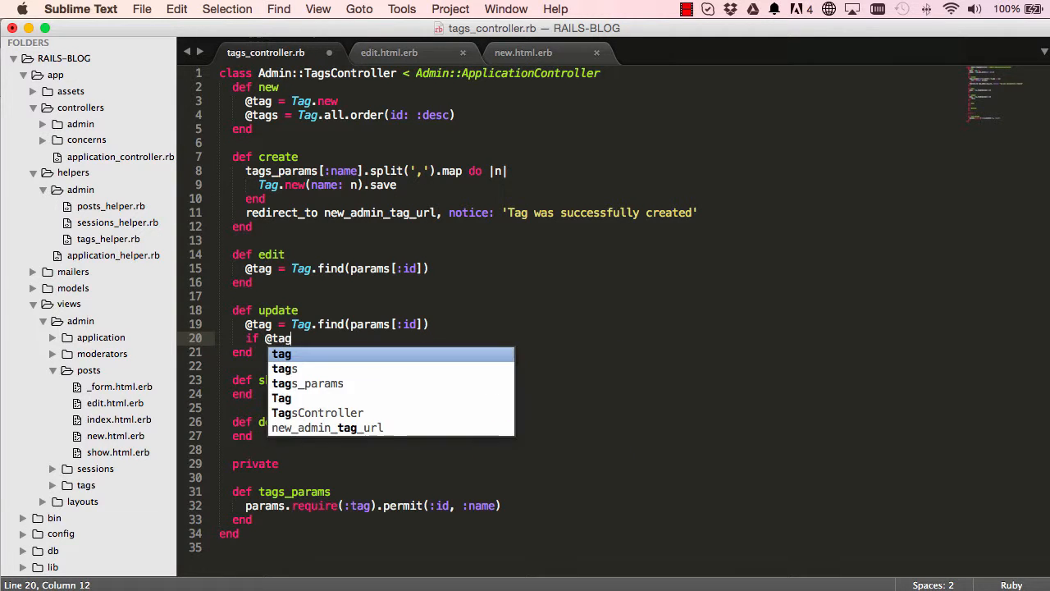
type(".update")
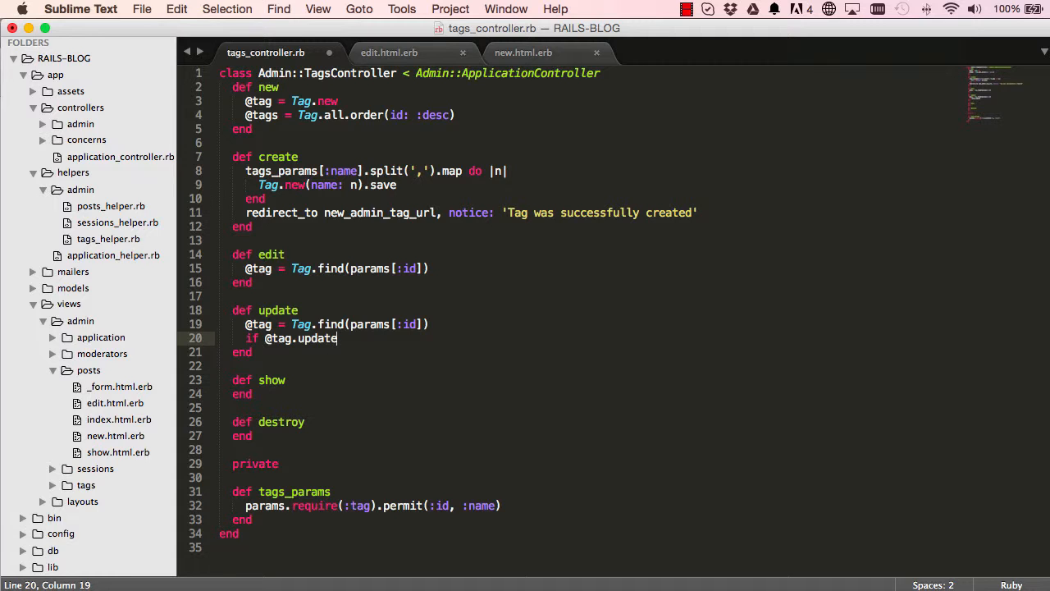
type("tags_params")
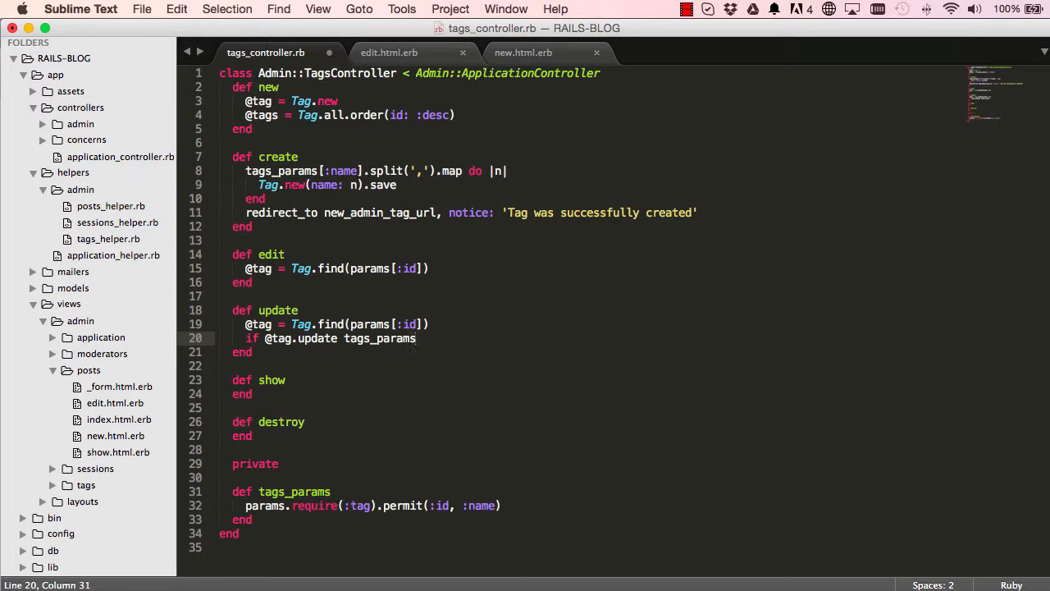
type("r")
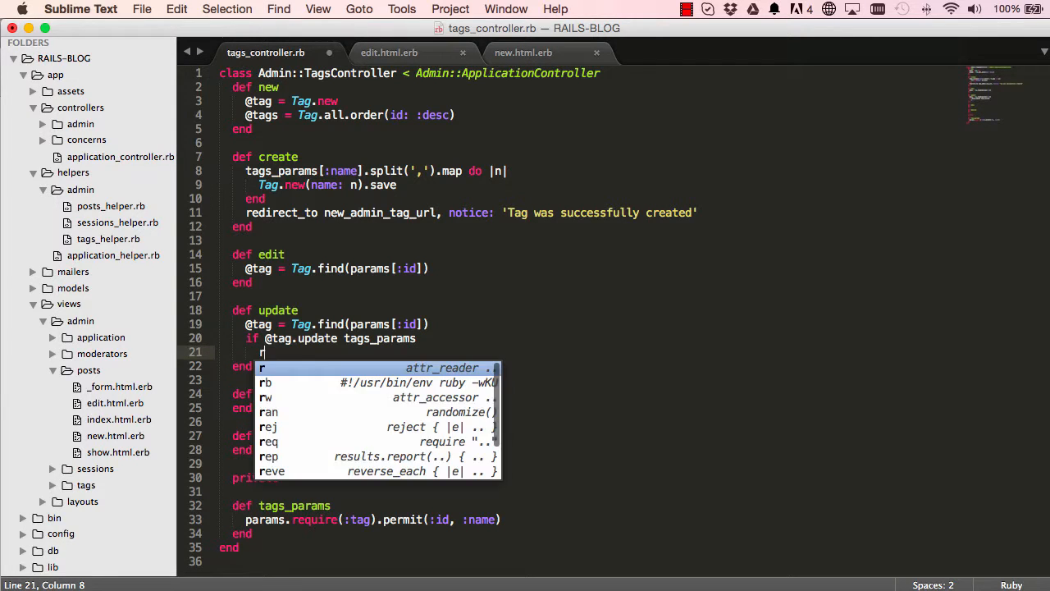
type("edirect_to")
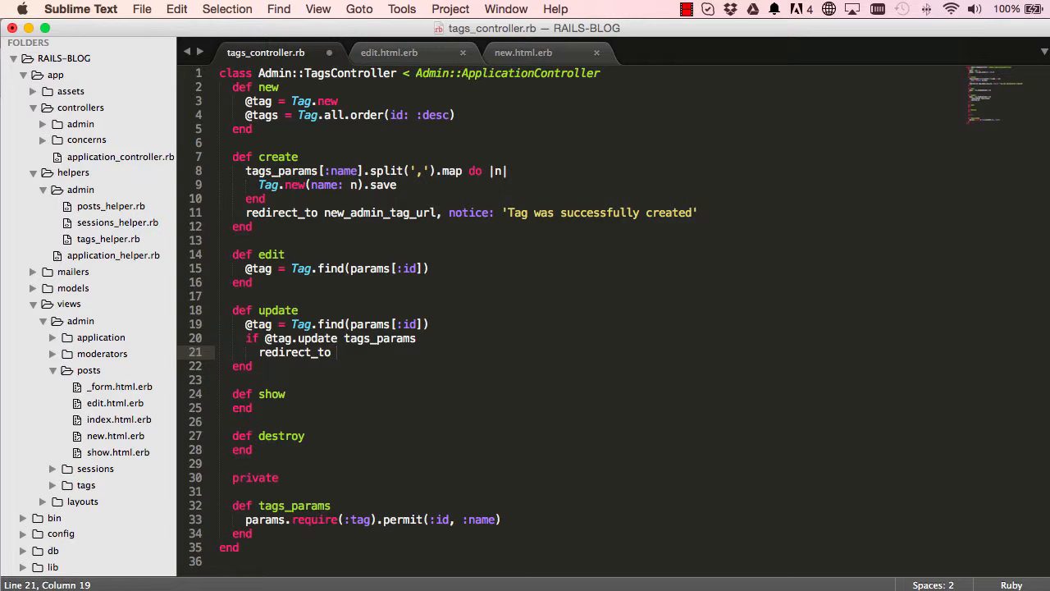
type("new_admin_tag_url")
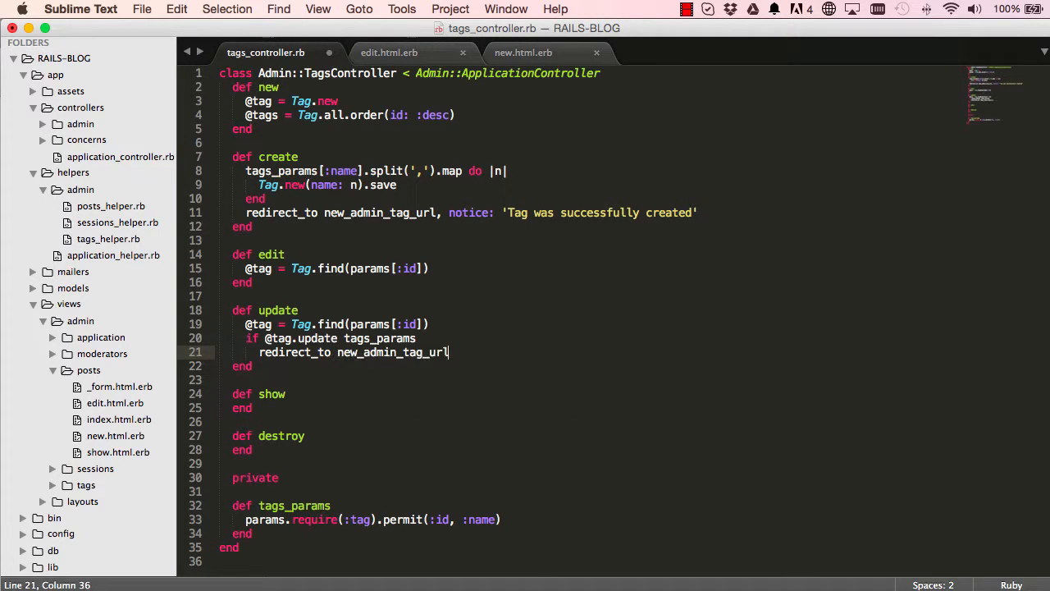
type(", notice")
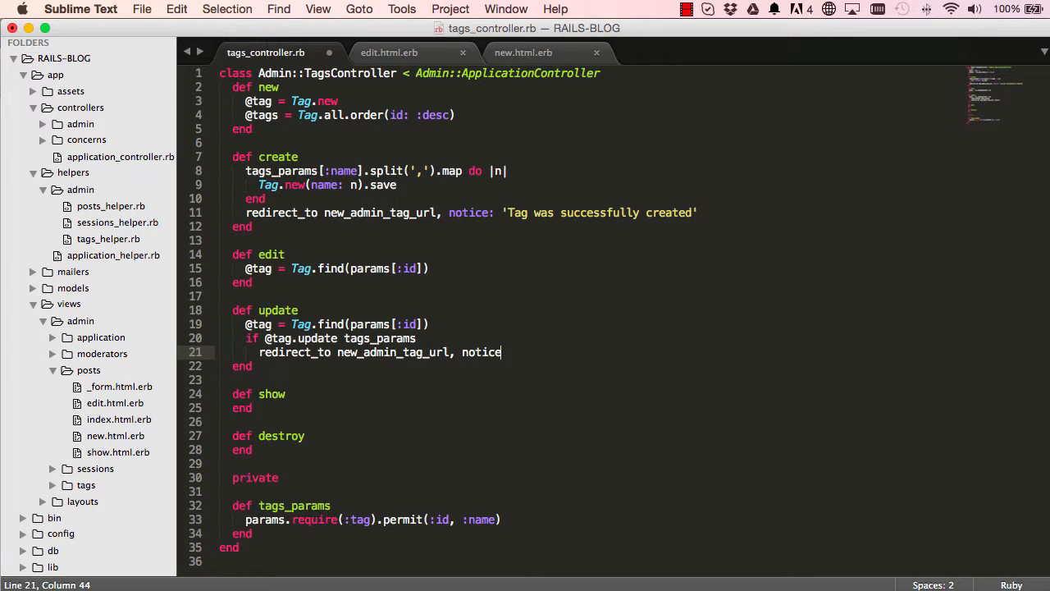
type(": 'Successfully u")
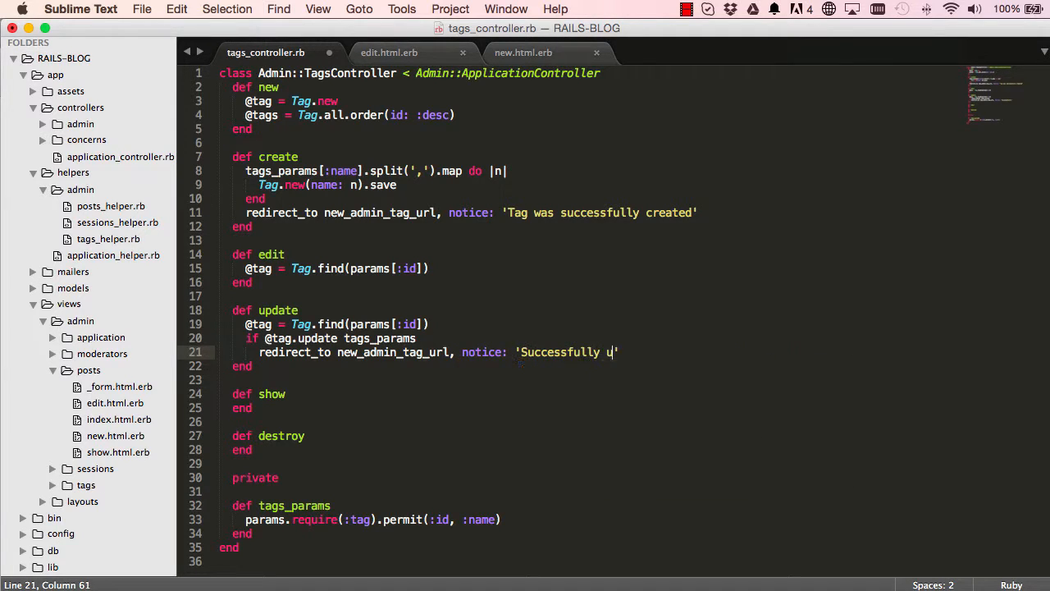
type("pdated tag")
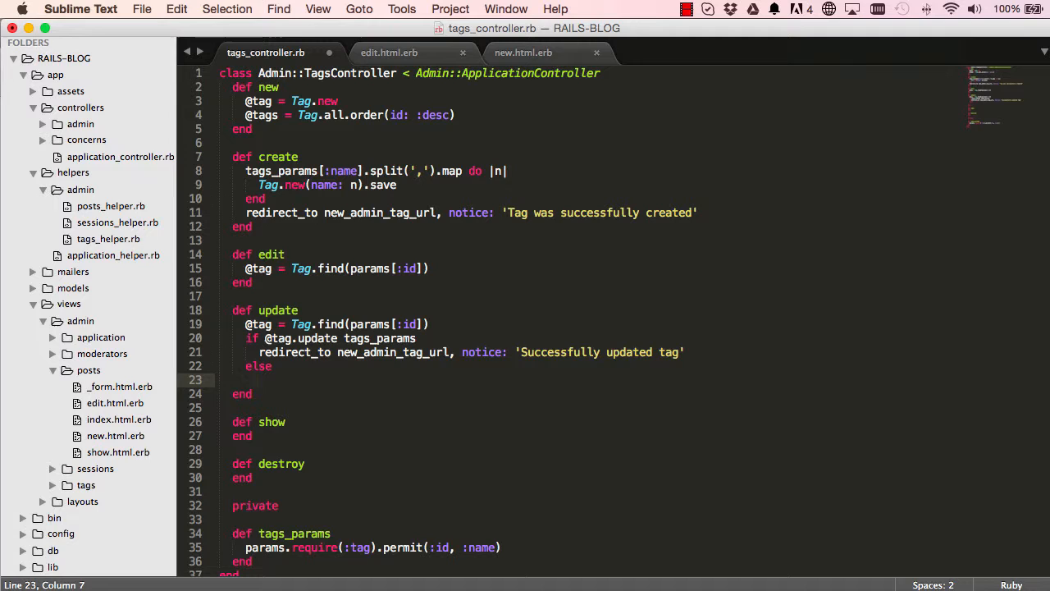
Otherwise set flash[:alert] to 'There was a problem updating tag'
type("flash")
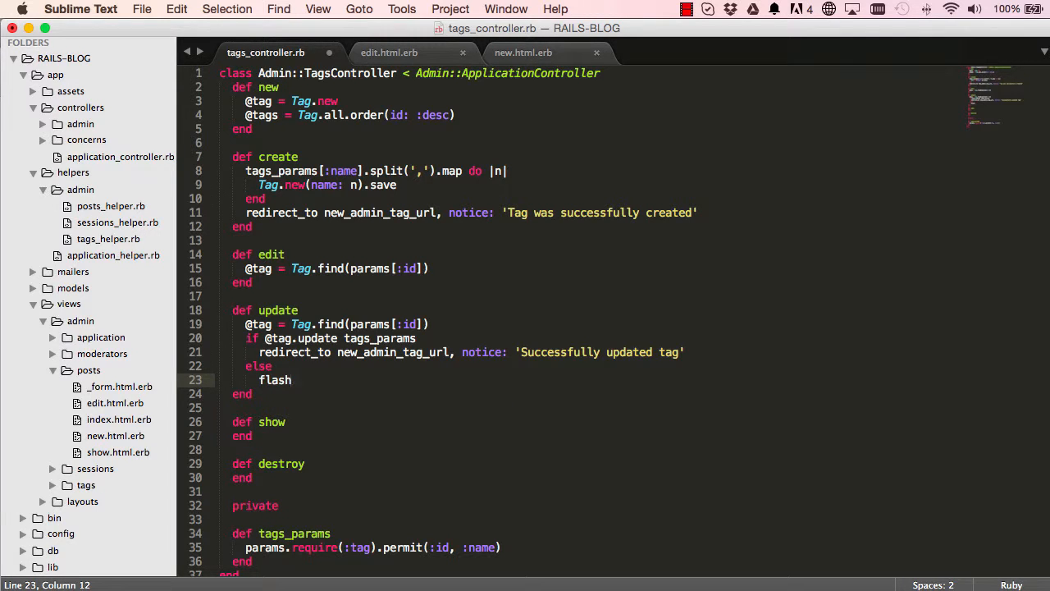
type("[:alert]")
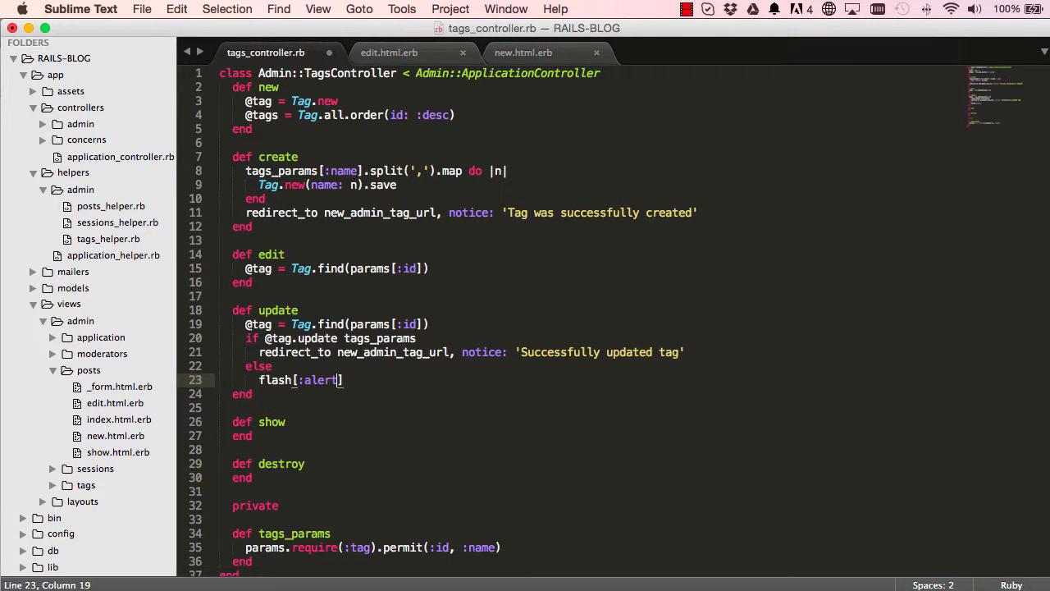
type("= ''")
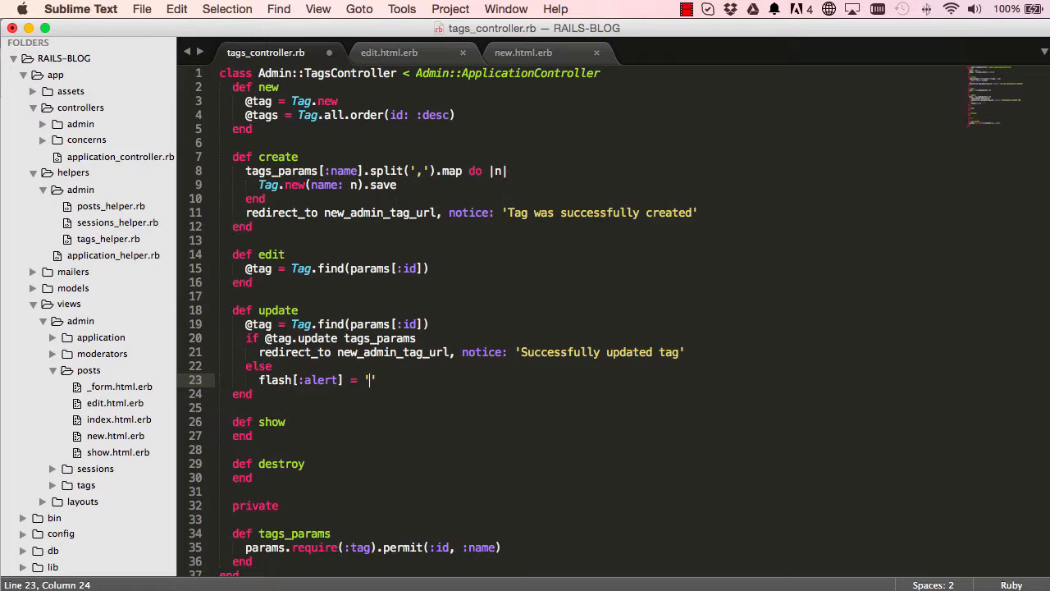
type("There was a p")
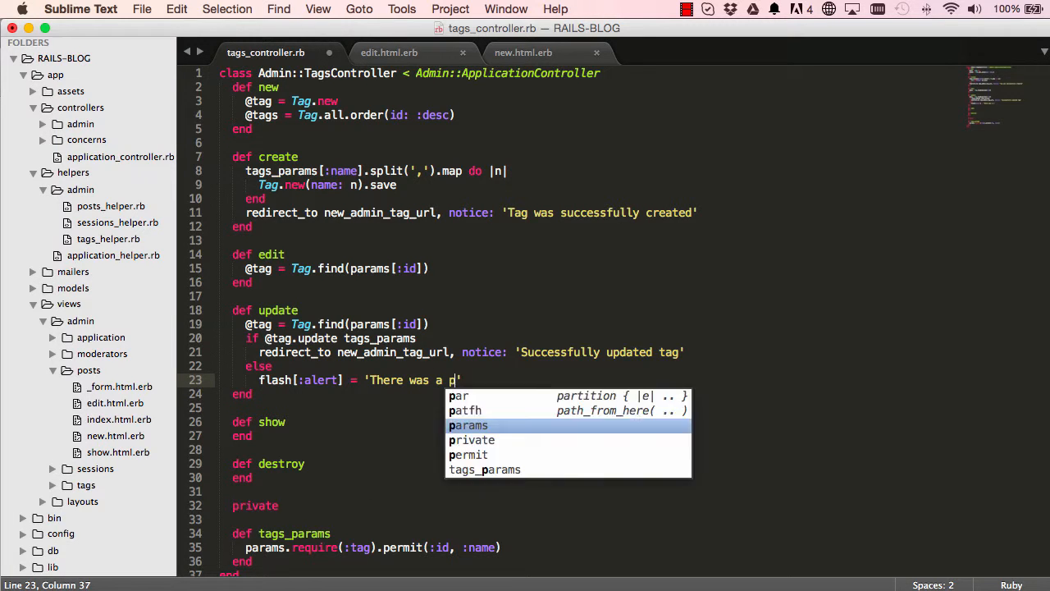
type("roblem up")
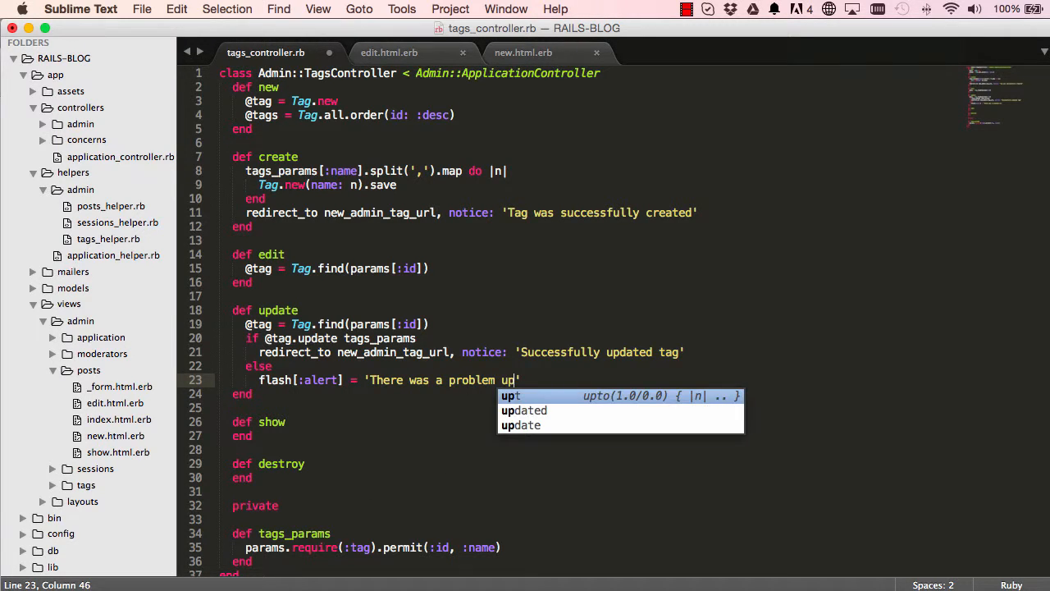
type("dating tag")
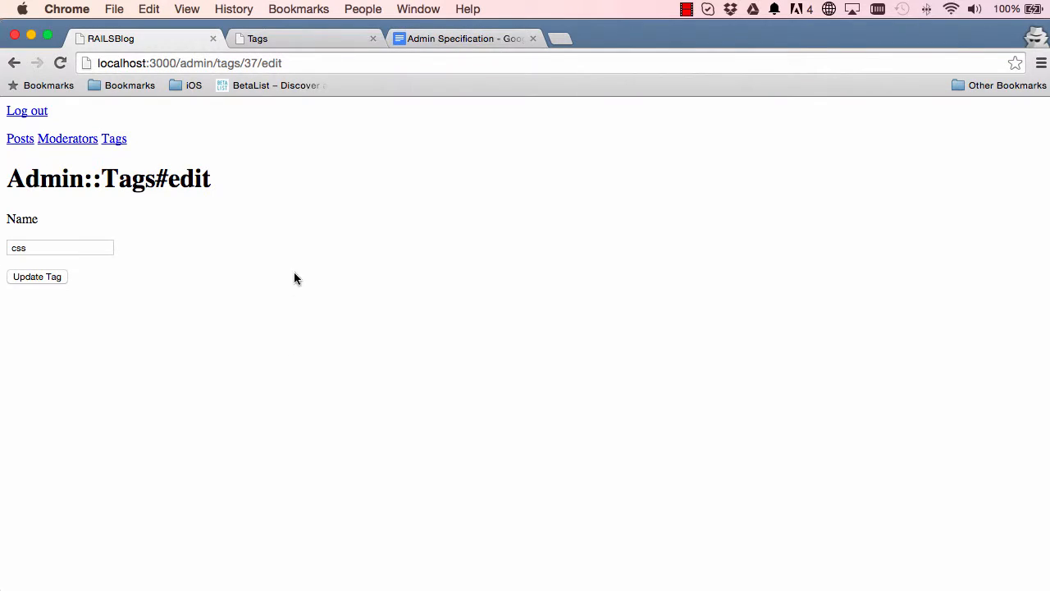
Rename the css tag to css1, save it, and reopen css1's edit form
type("1")
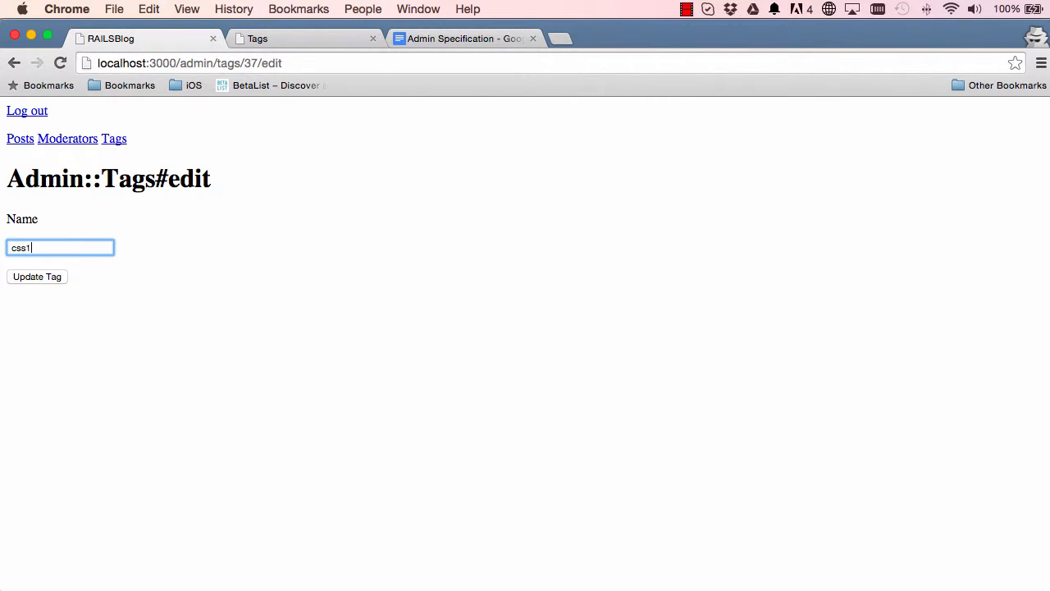
left_click(37, 276)
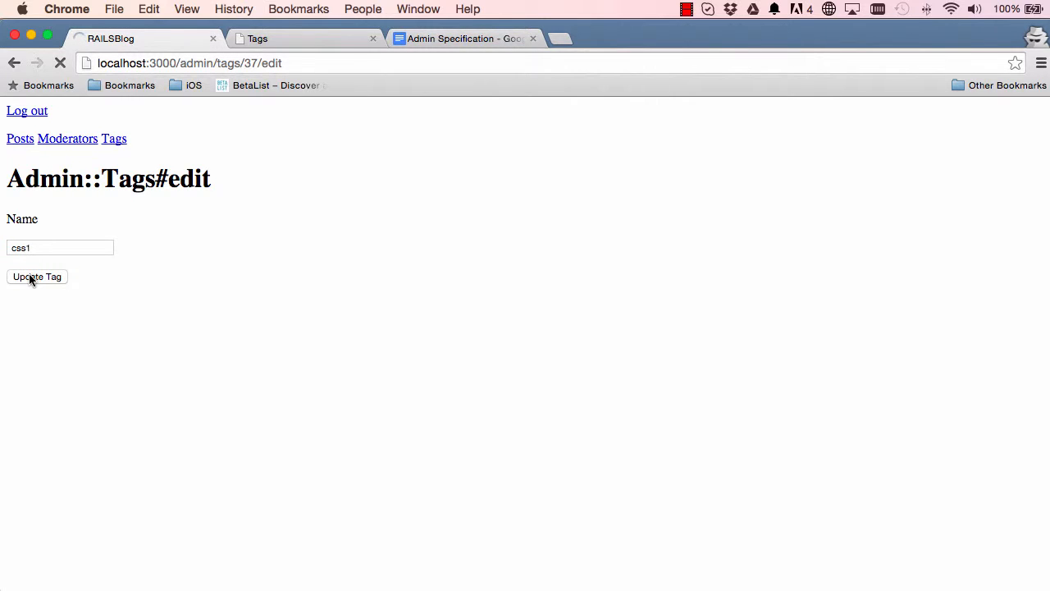
left_click(37, 276)
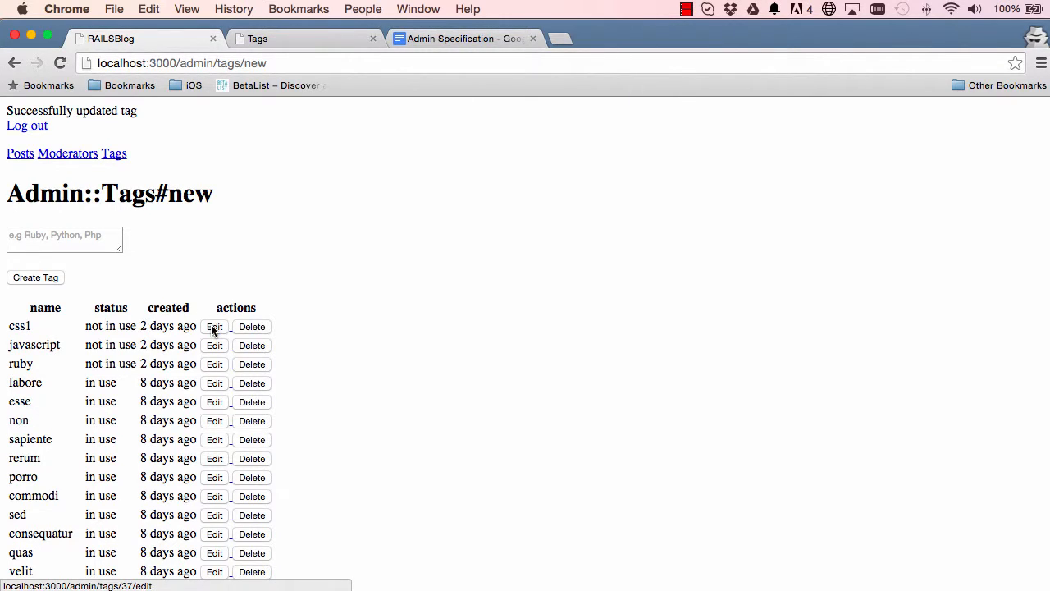
left_click(215, 327)
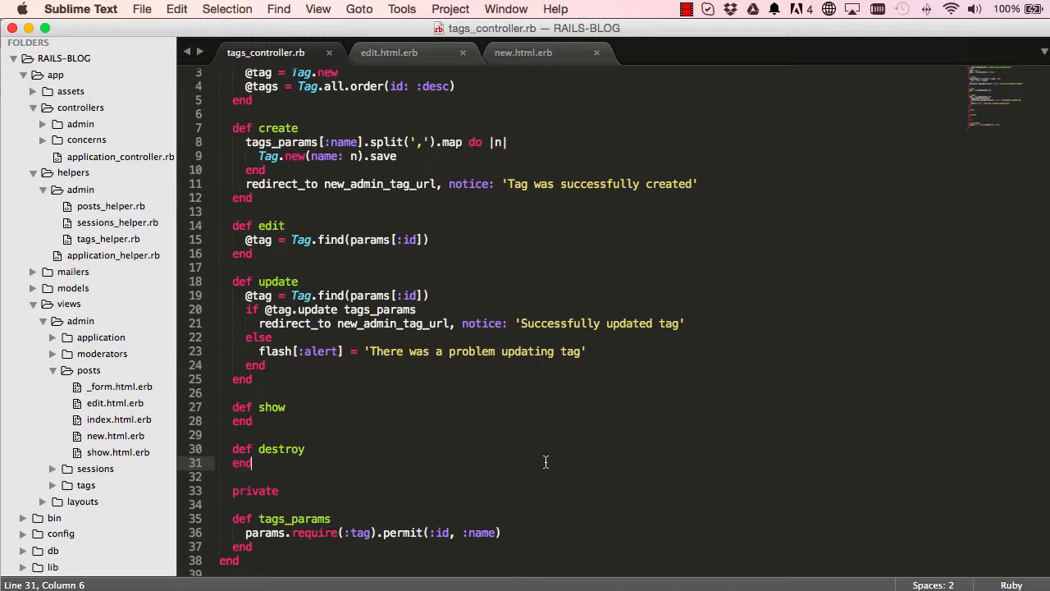
Open tag.rb and add validates :name, presence: true
type("mod")
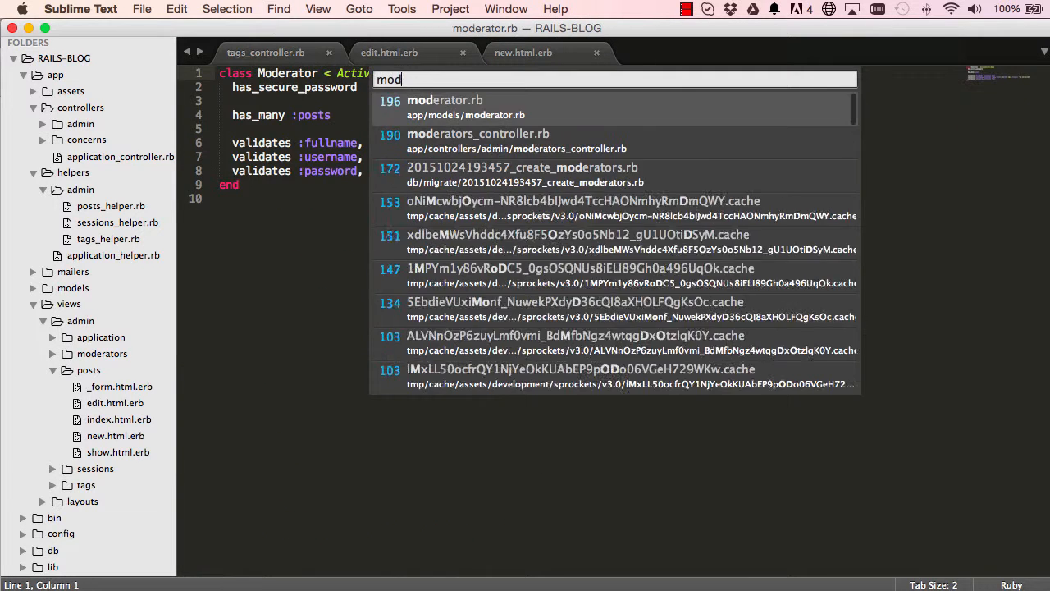
type("model ta")
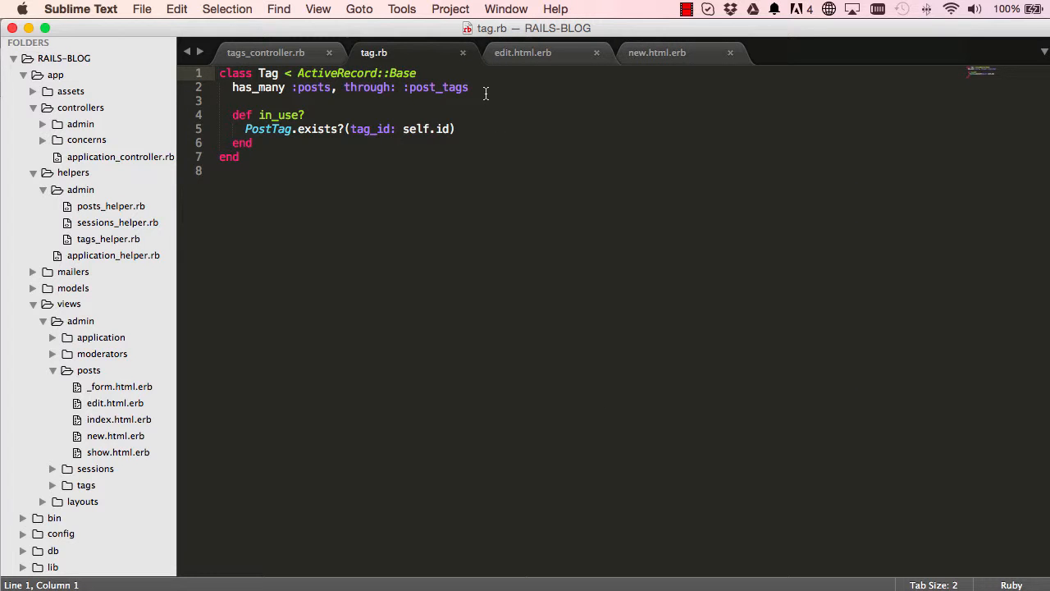
type("val")
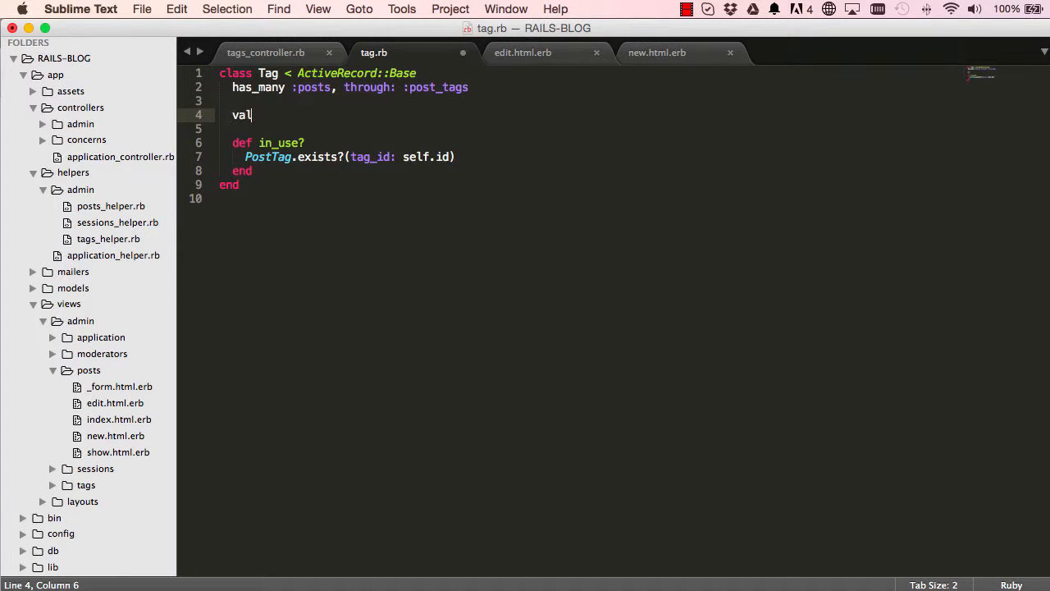
type("idates :name")
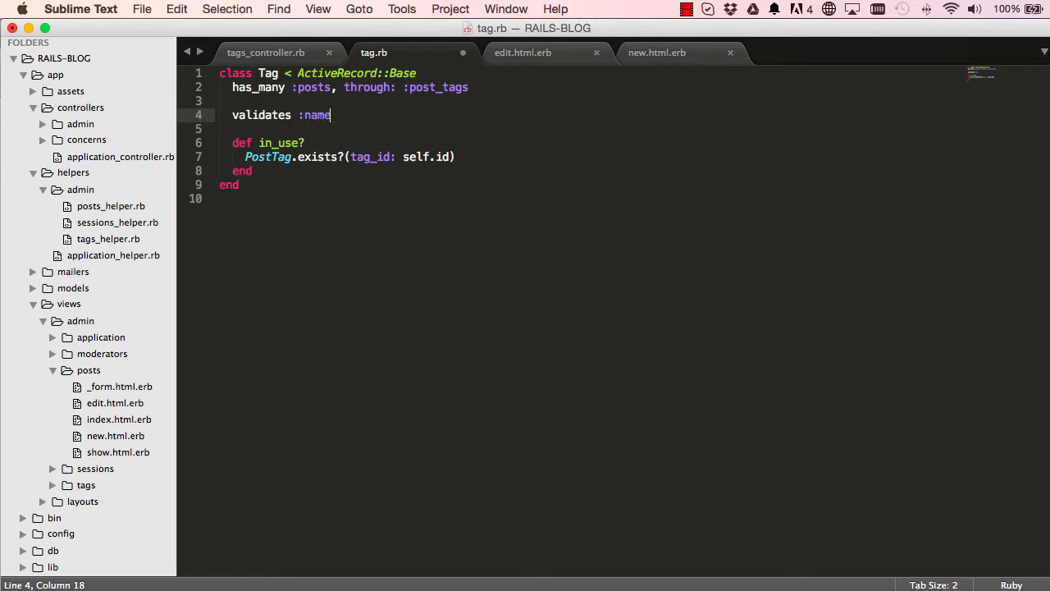
type(", presence:")
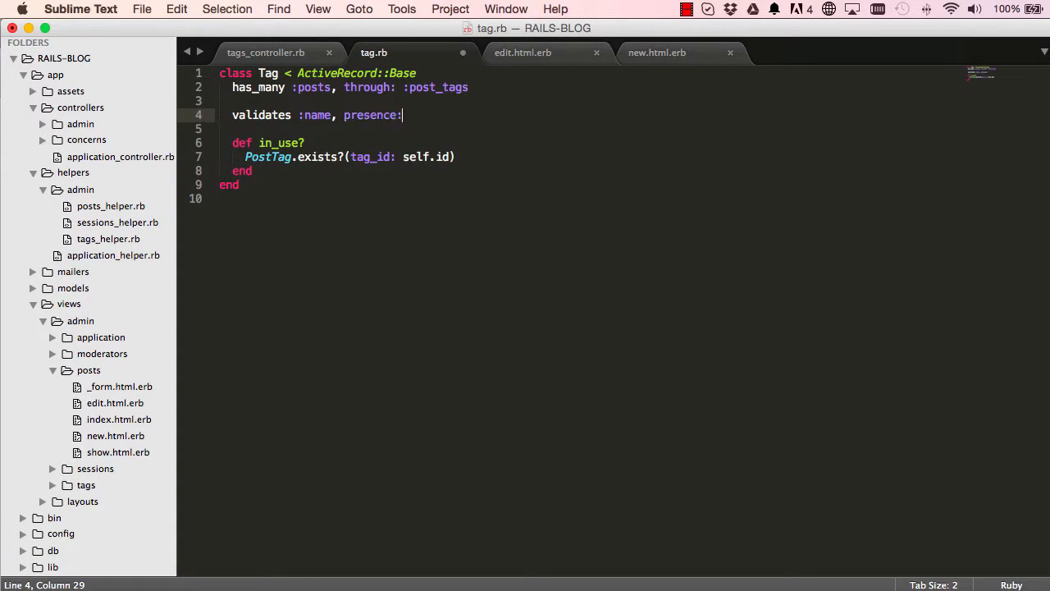
type("true")
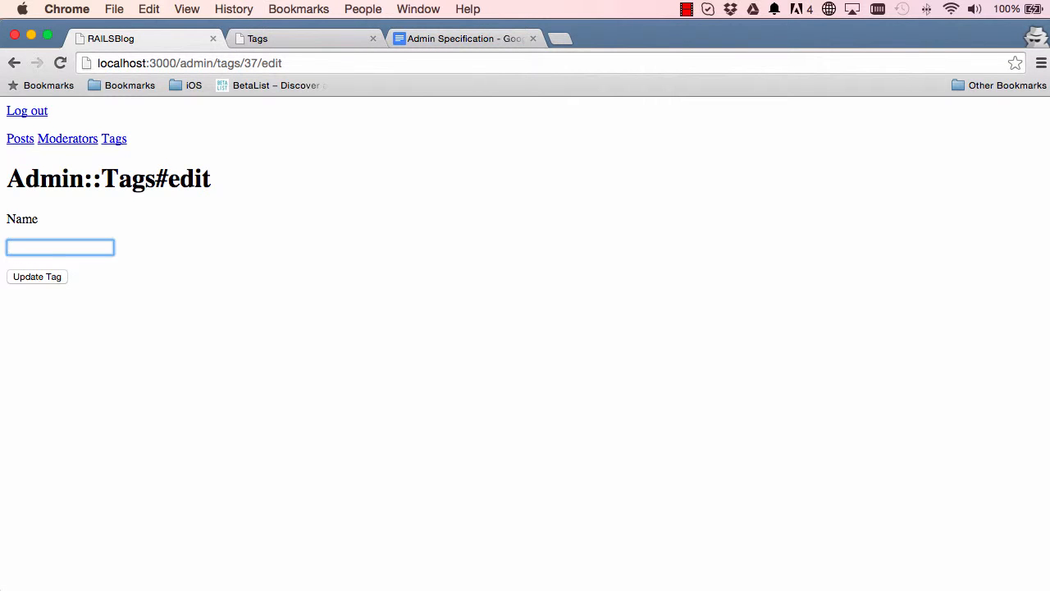
Clear the css1 tag's name and submit the update
left_click(36, 277)
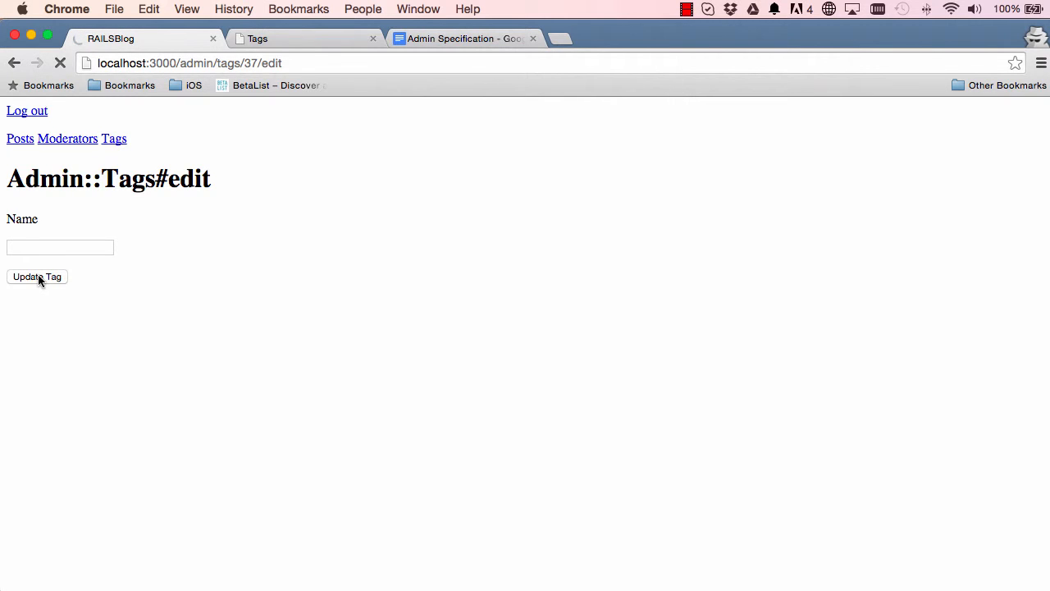
left_click(36, 276)
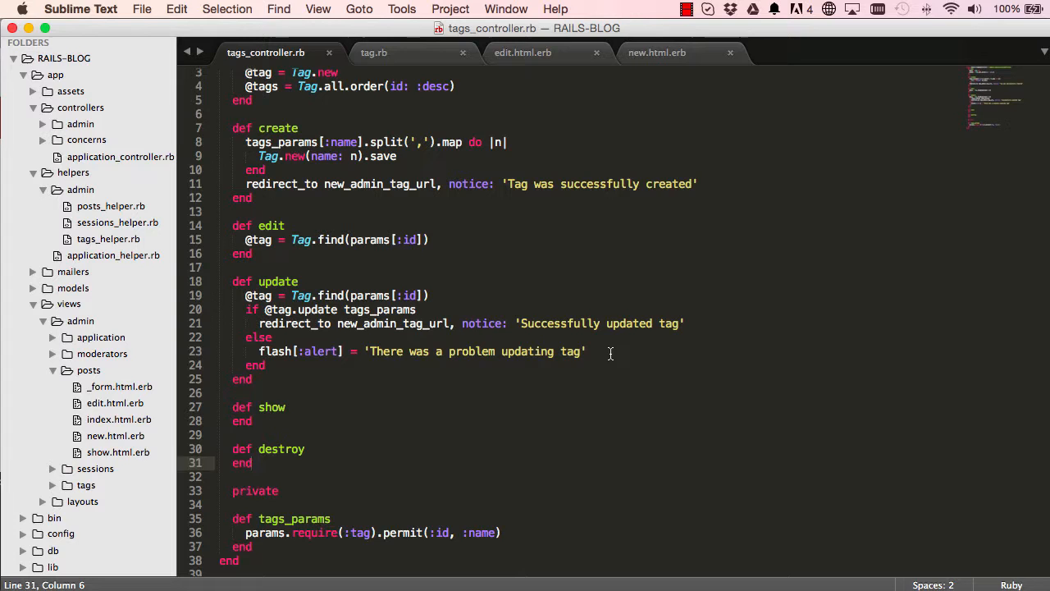
Add render :edit after the flash alert in the update action's else branch
type("render")
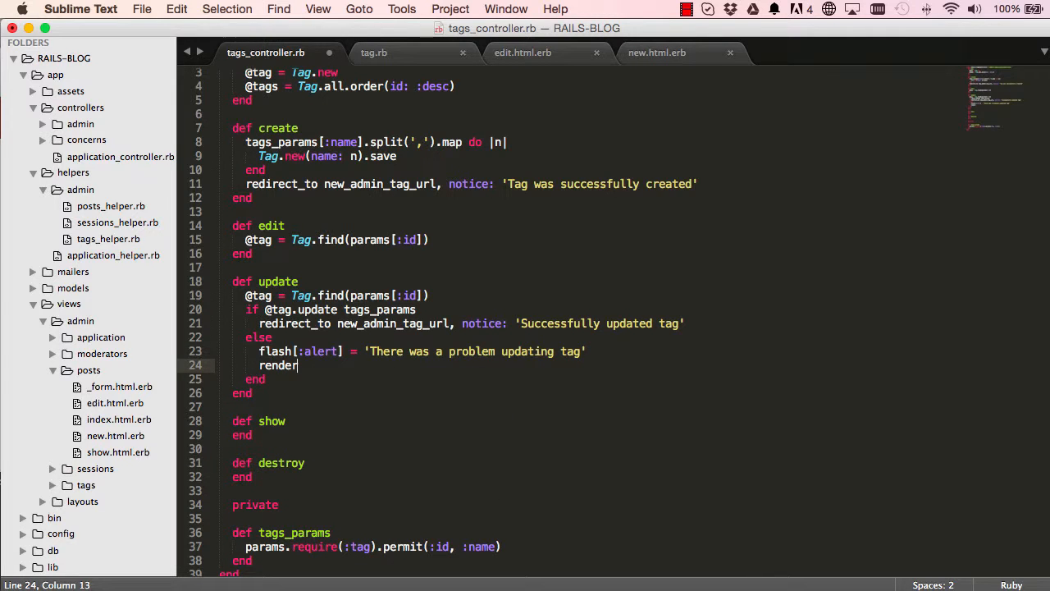
type(":edit")
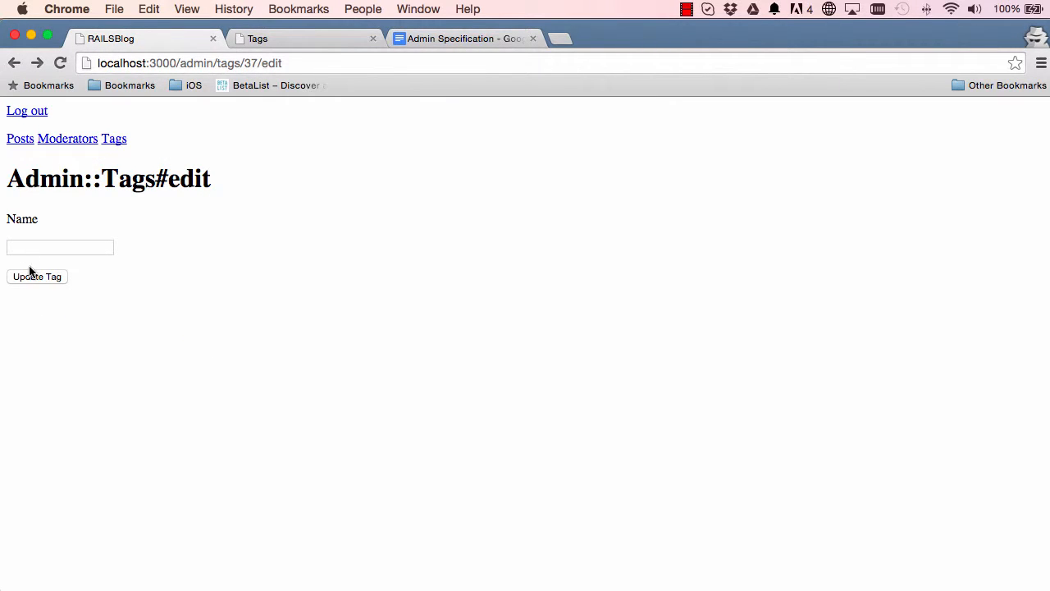
Resubmit the blank name to get 'There was a problem updating tag', then check the Admin Specification
left_click(37, 276)
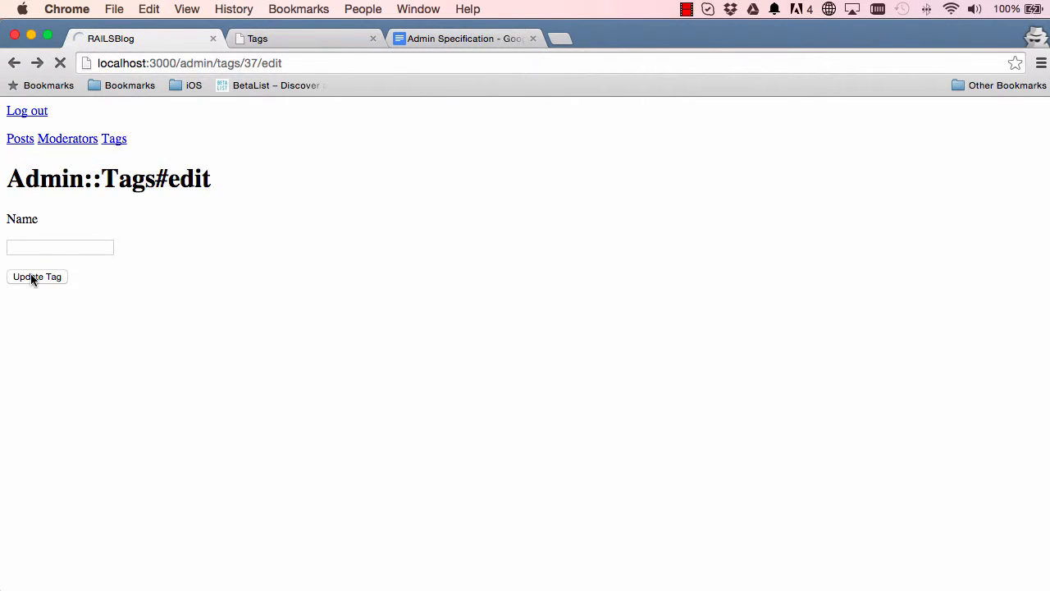
left_click(37, 276)
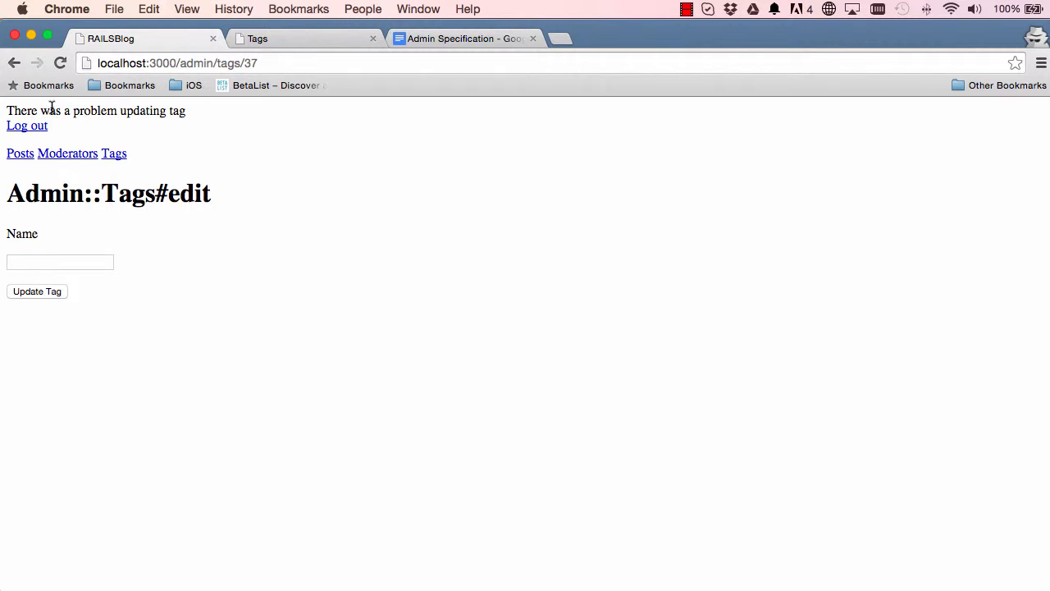
mouse_move(270, 85)
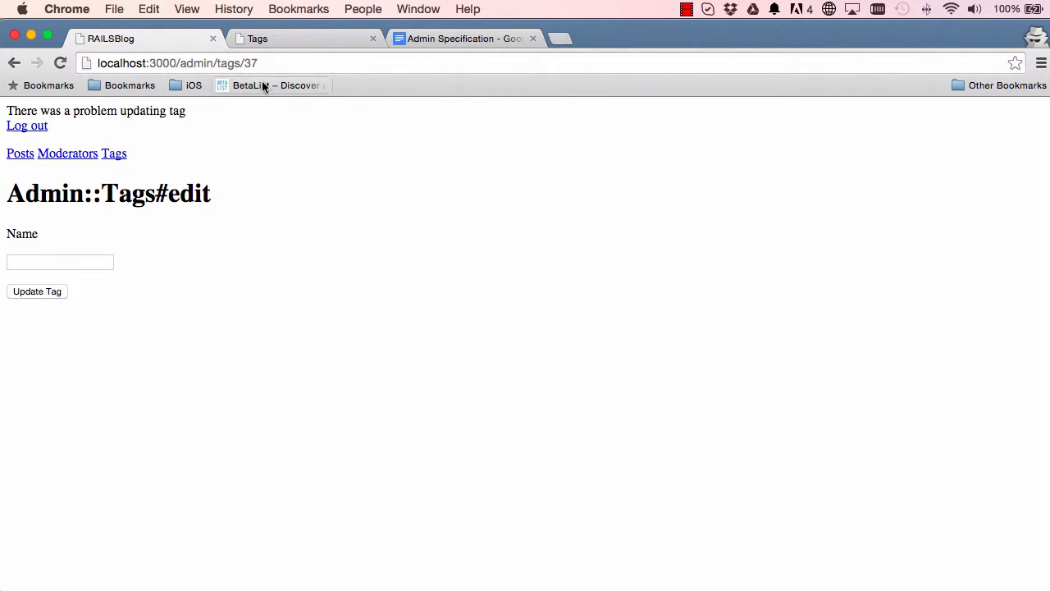
left_click(464, 38)
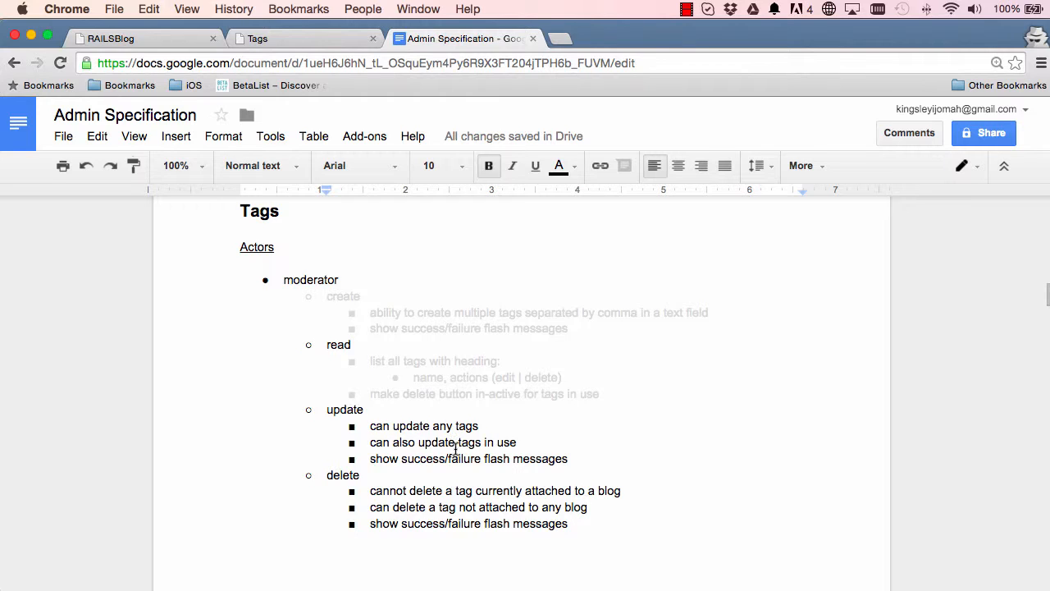
mouse_move(339, 173)
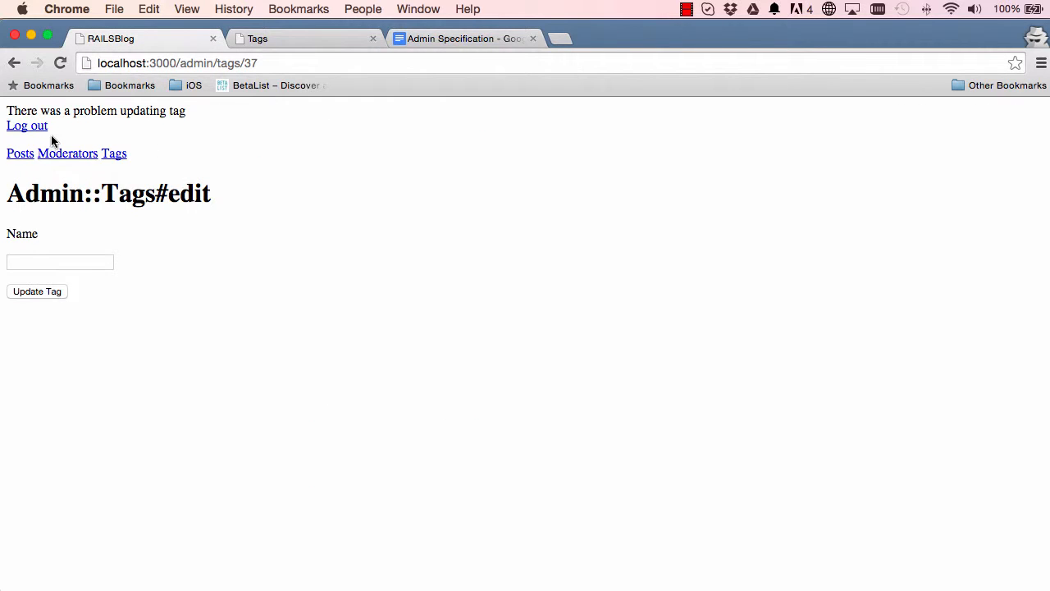
mouse_move(113, 154)
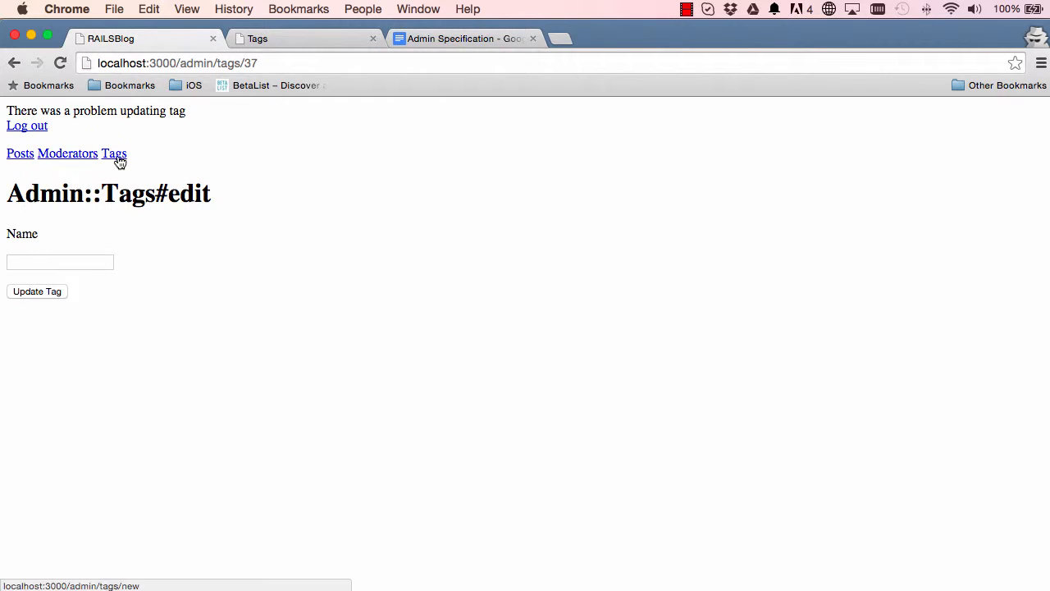
Rename the aspernatur tag to aspernaturzzz, confirm it in the list, then view the Admin Specification
left_click(114, 153)
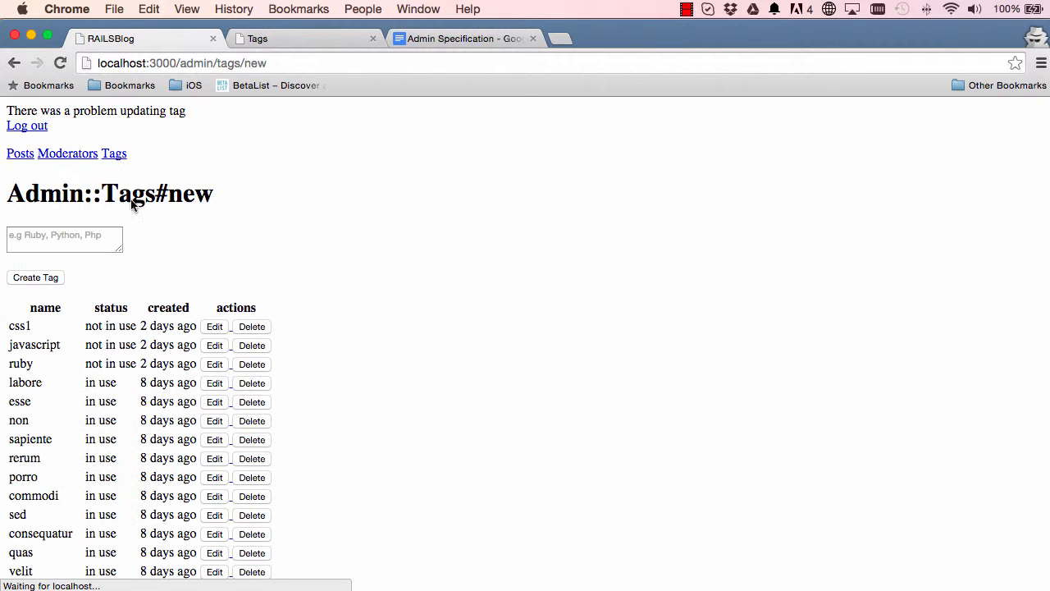
scroll("down", 3)
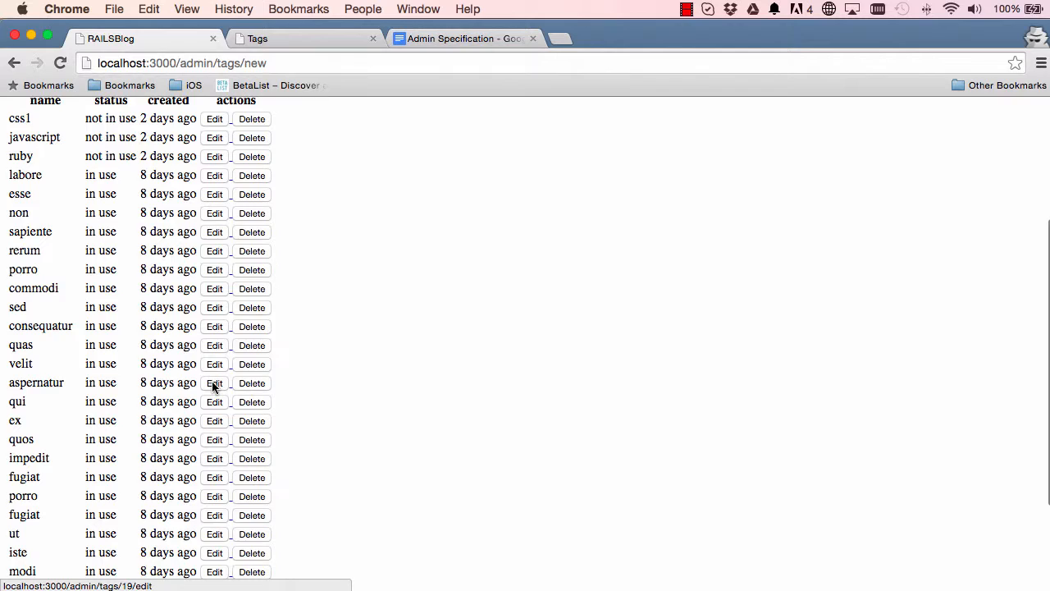
left_click(214, 382)
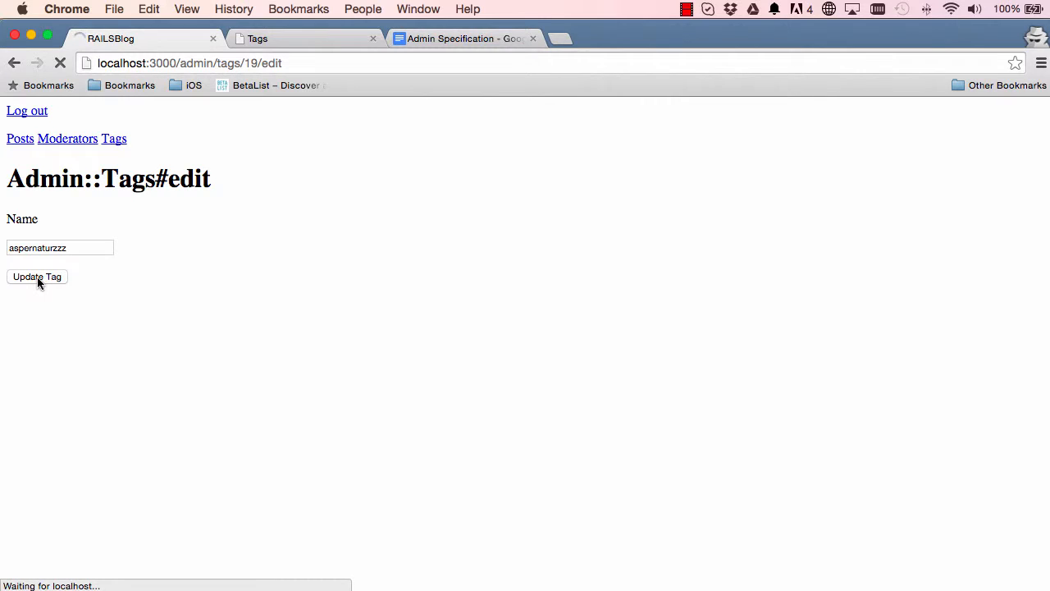
left_click(36, 277)
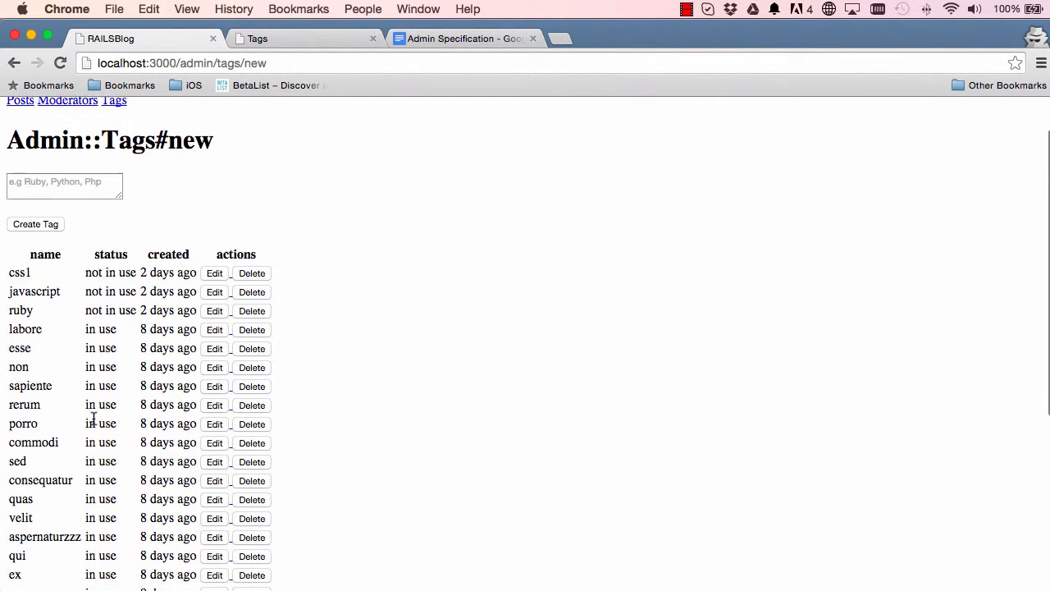
scroll("down", 3)
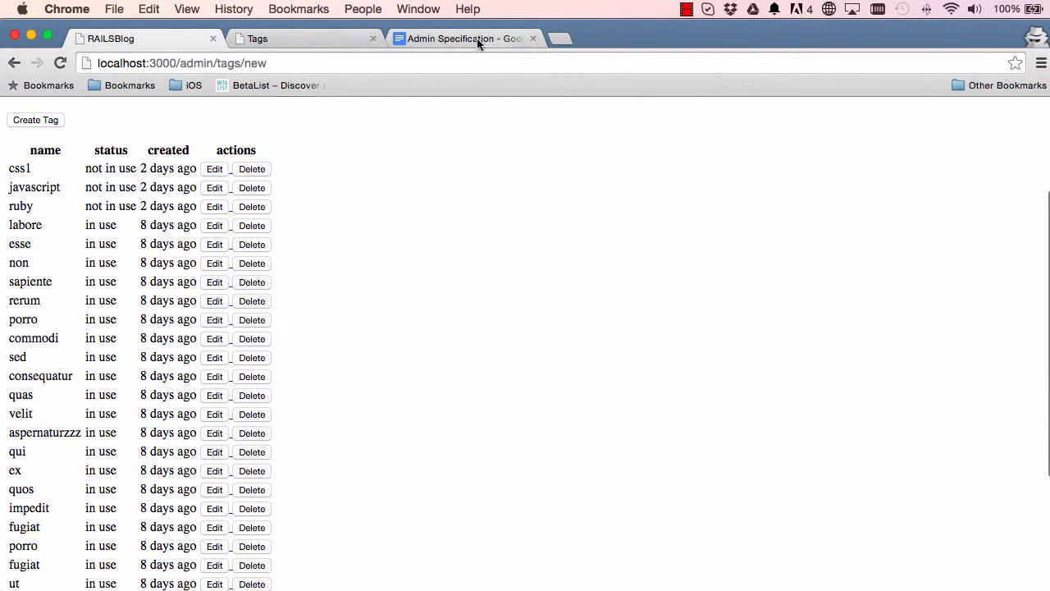
left_click(464, 38)
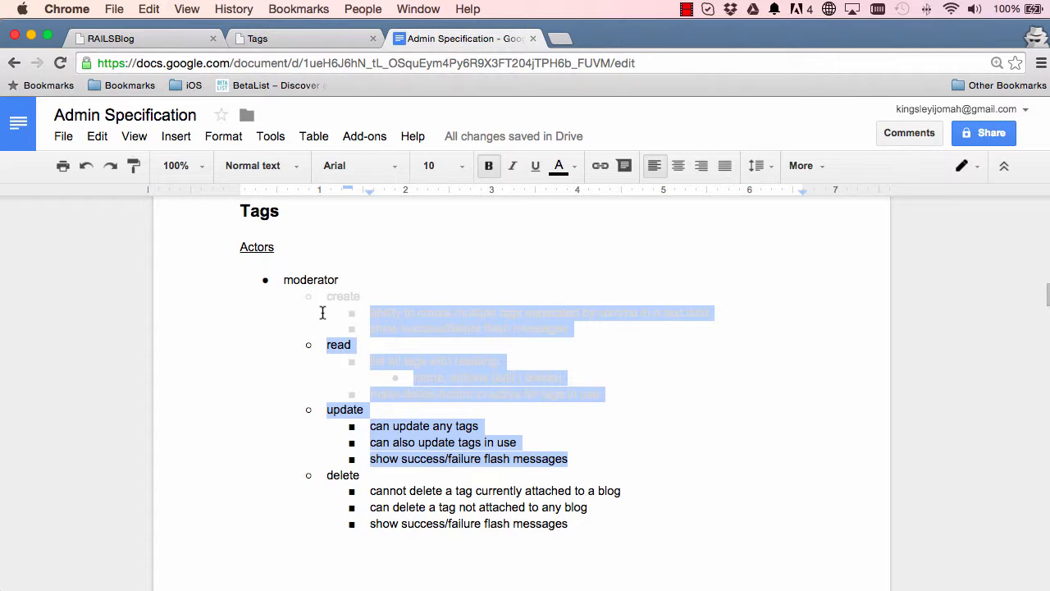
mouse_move(558, 166)
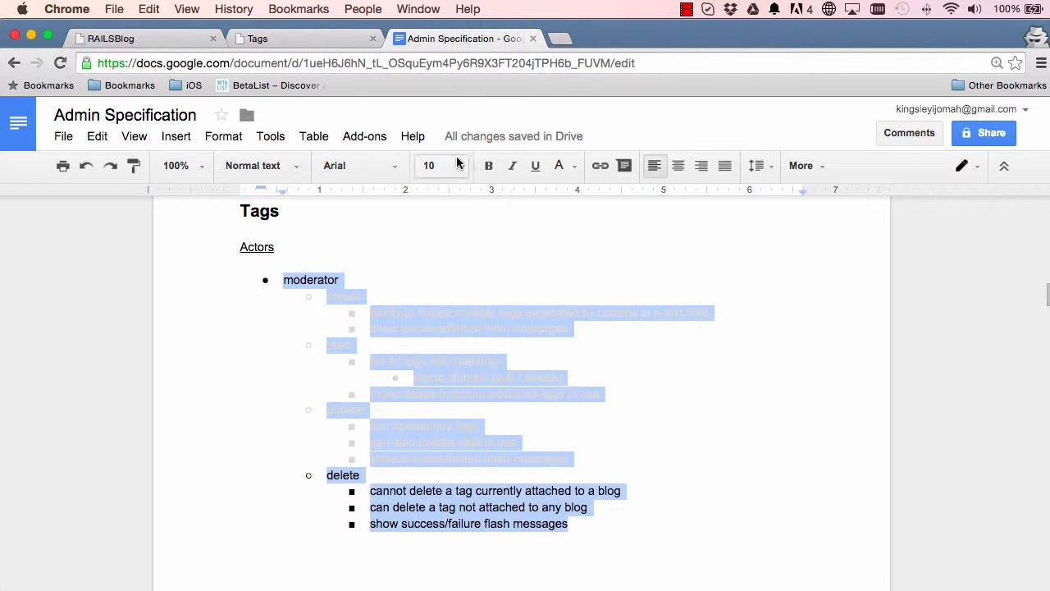
Colour the selected moderator requirements, including update and delete, light grey
left_click(559, 165)
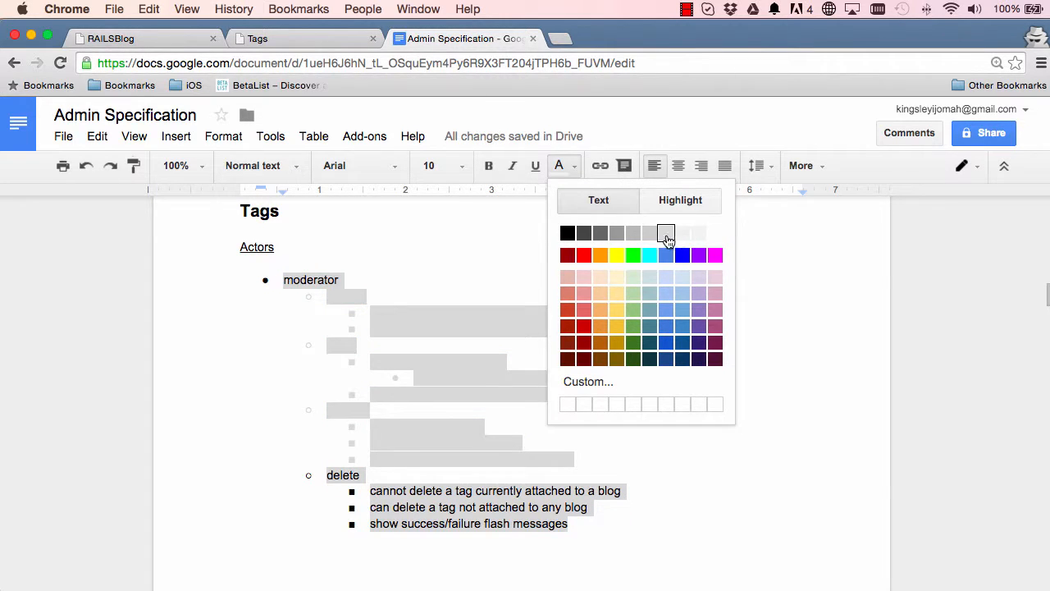
left_click(666, 233)
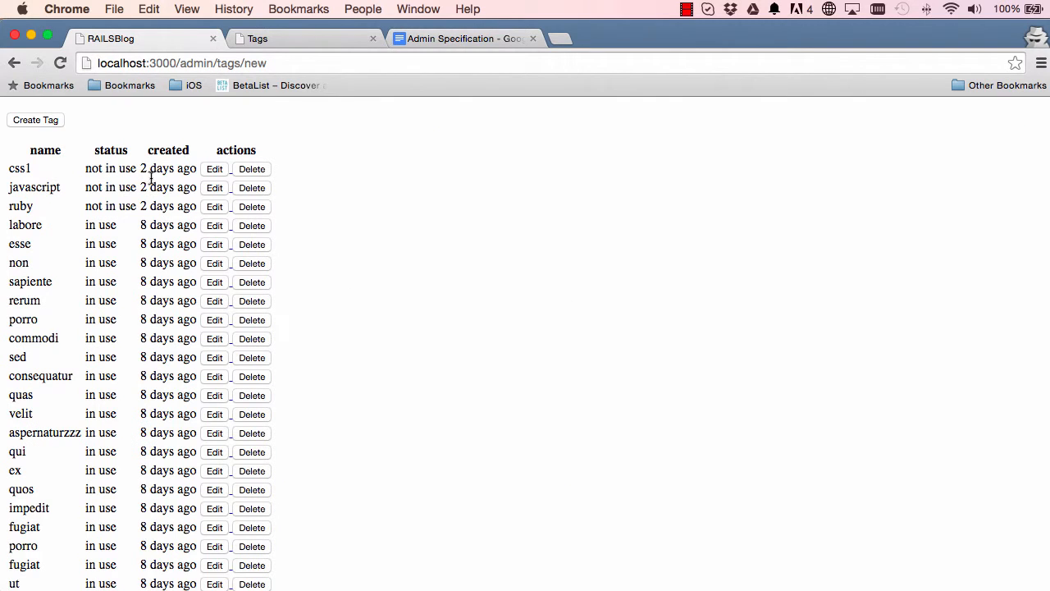
mouse_move(215, 226)
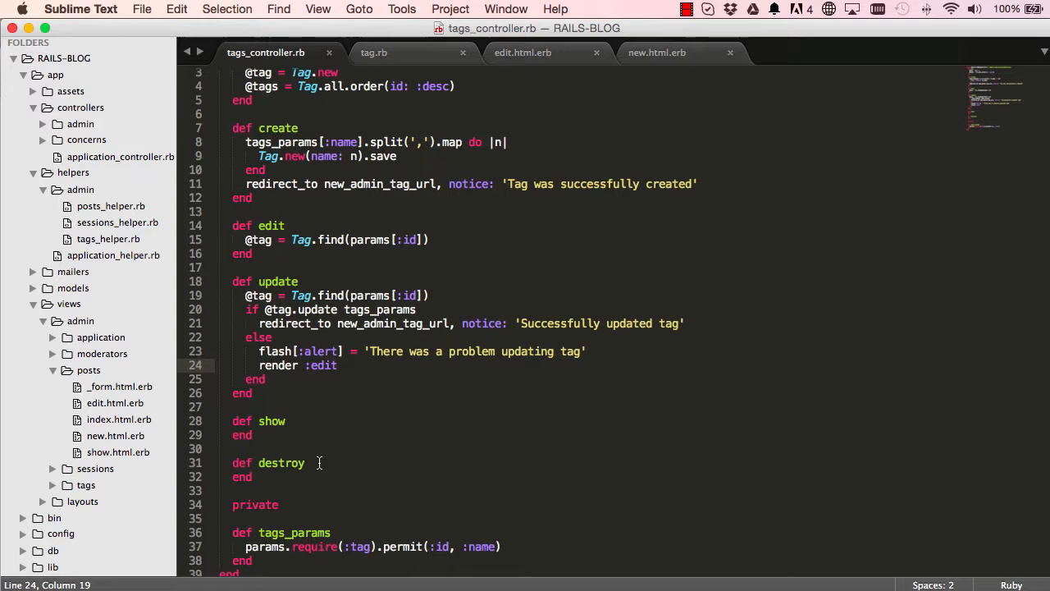
left_click(319, 463)
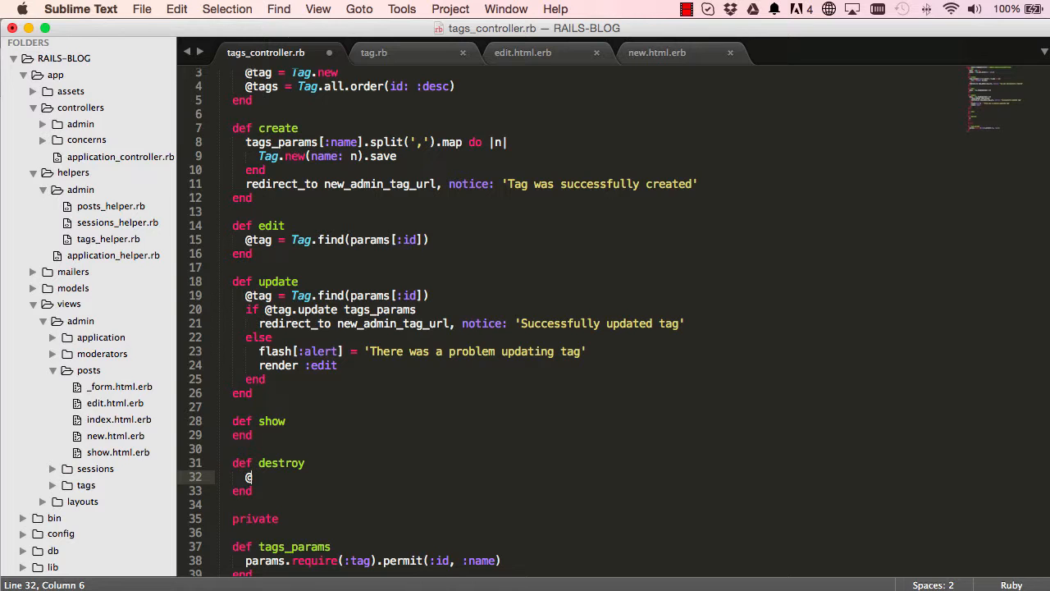
type("tag")
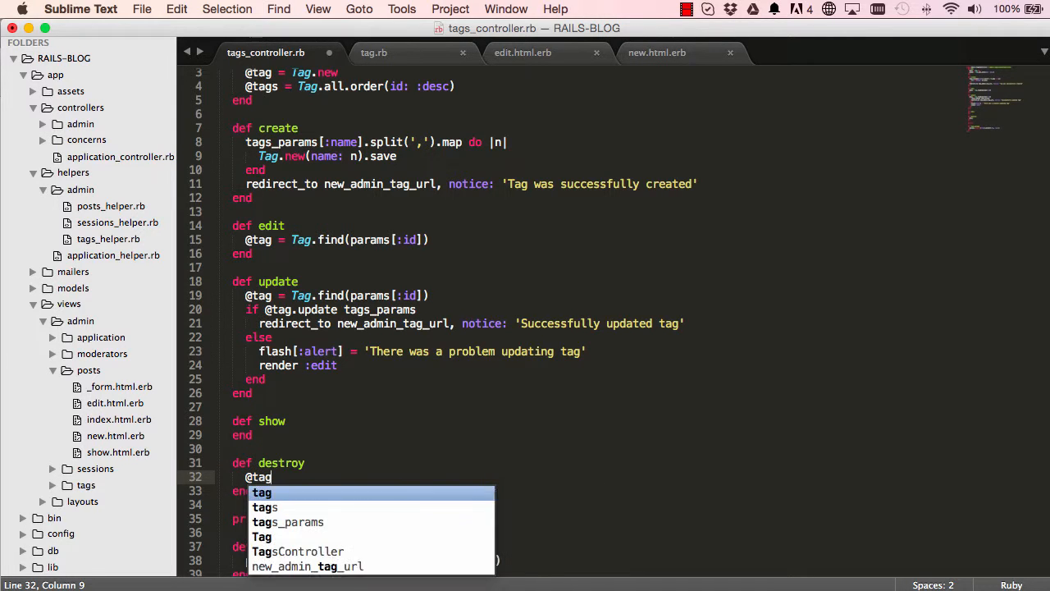
type("= Tag")
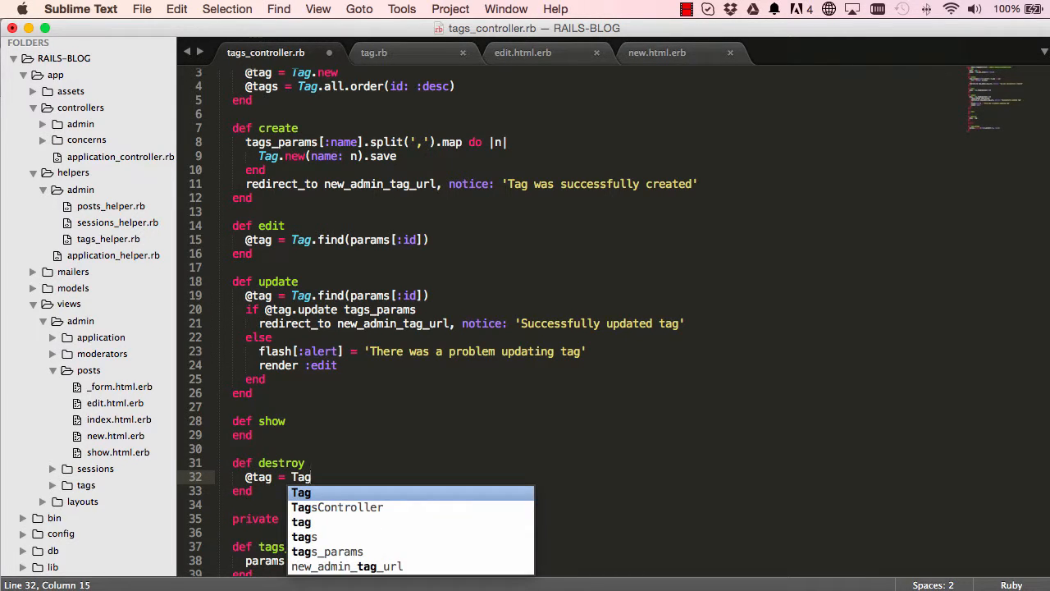
type(".find(params[:")
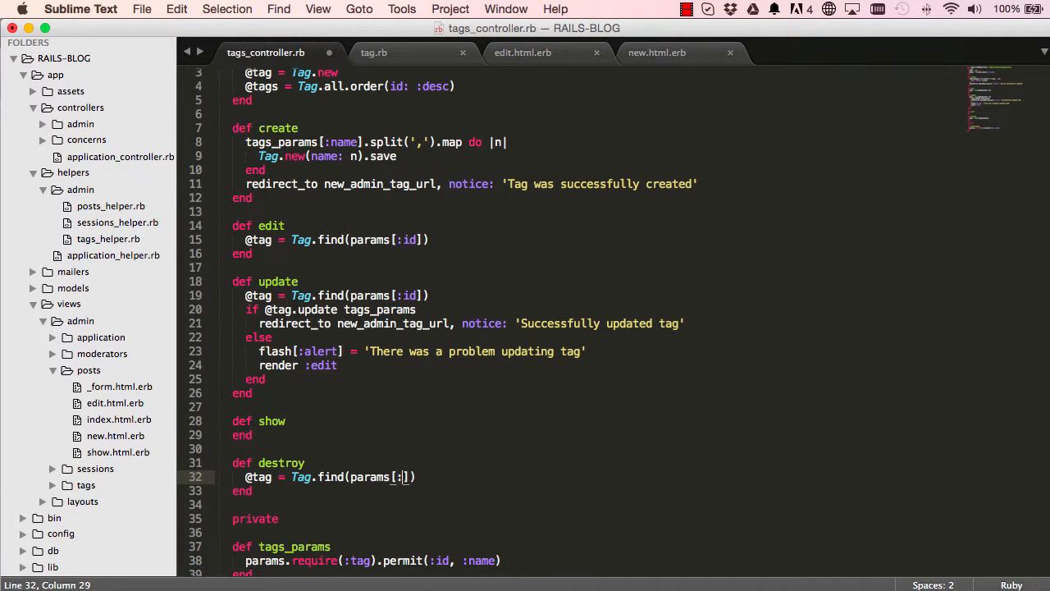
type("id")
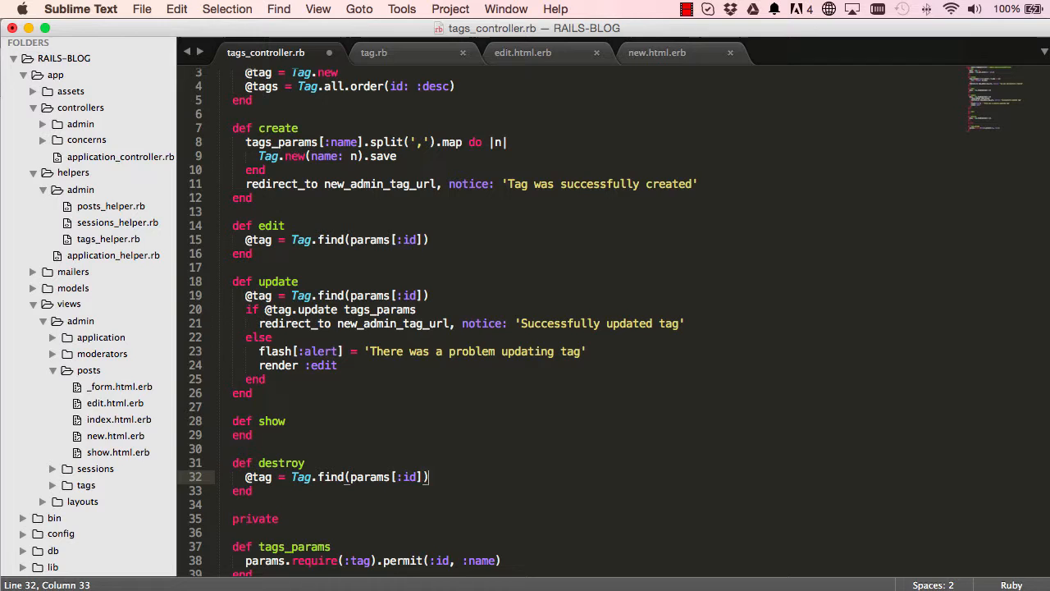
type("@yt")
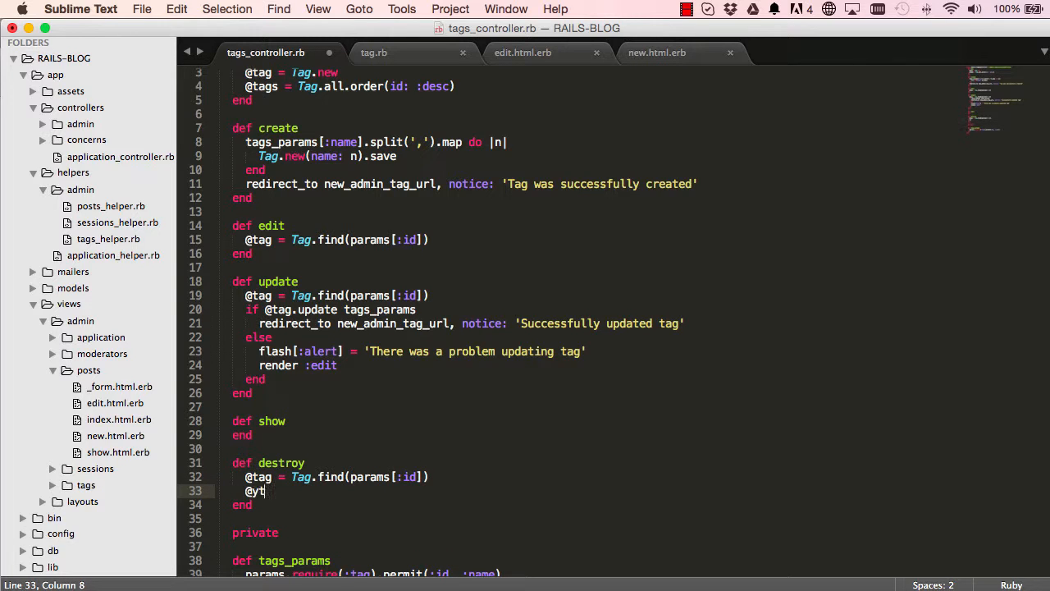
type("tag.")
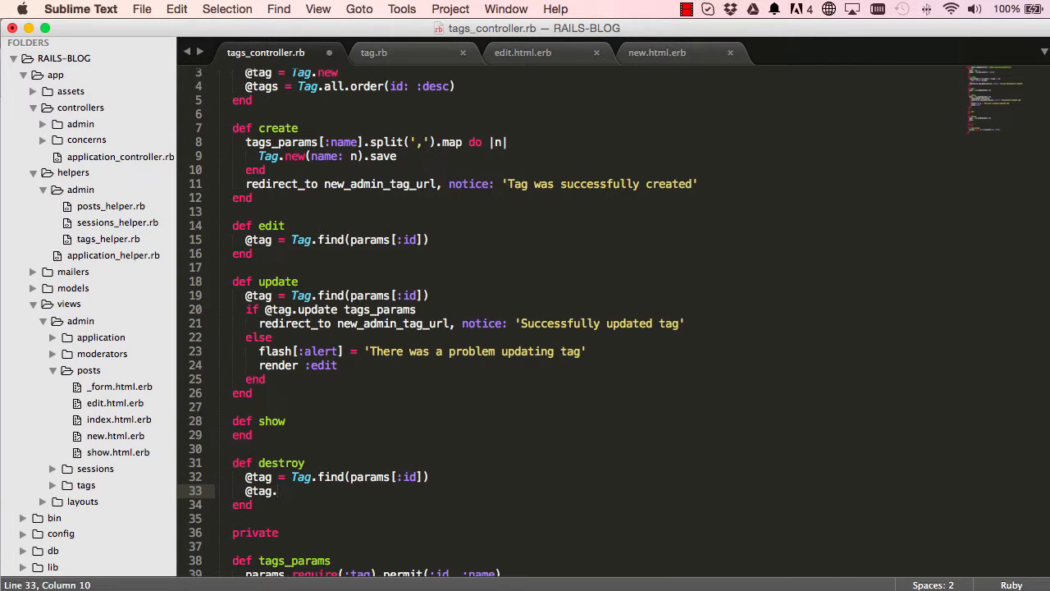
type("destroy")
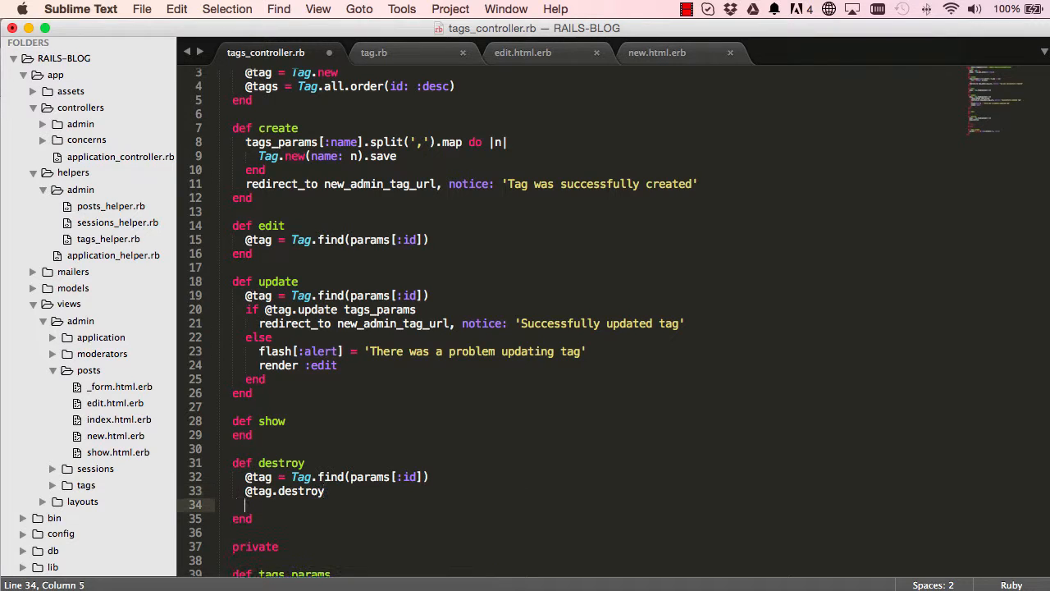
Add redirect_to :back with the notice 'Successfully deleted tag'
type("redit")
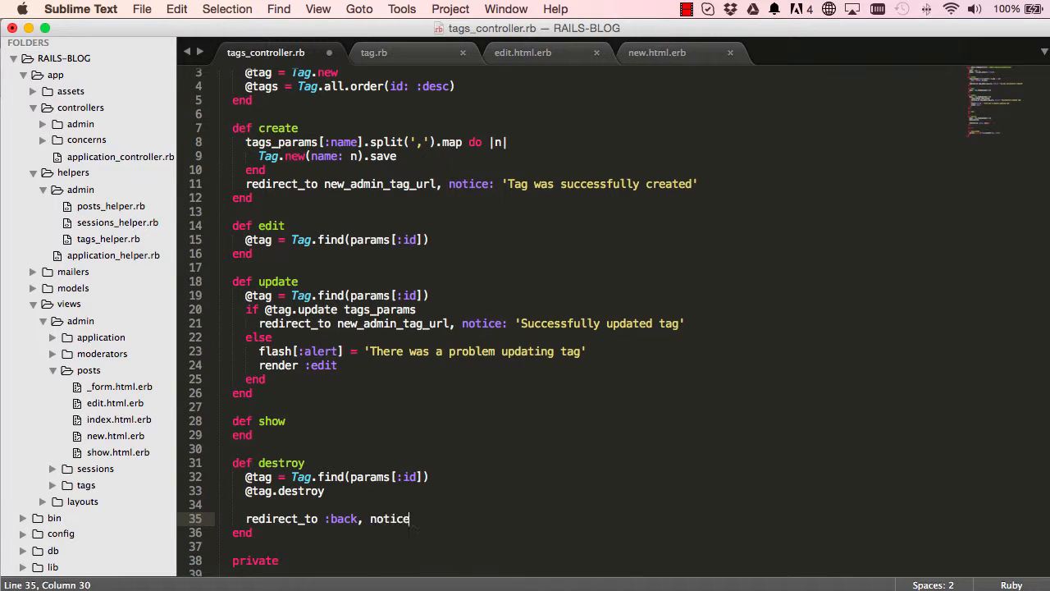
type(": ''")
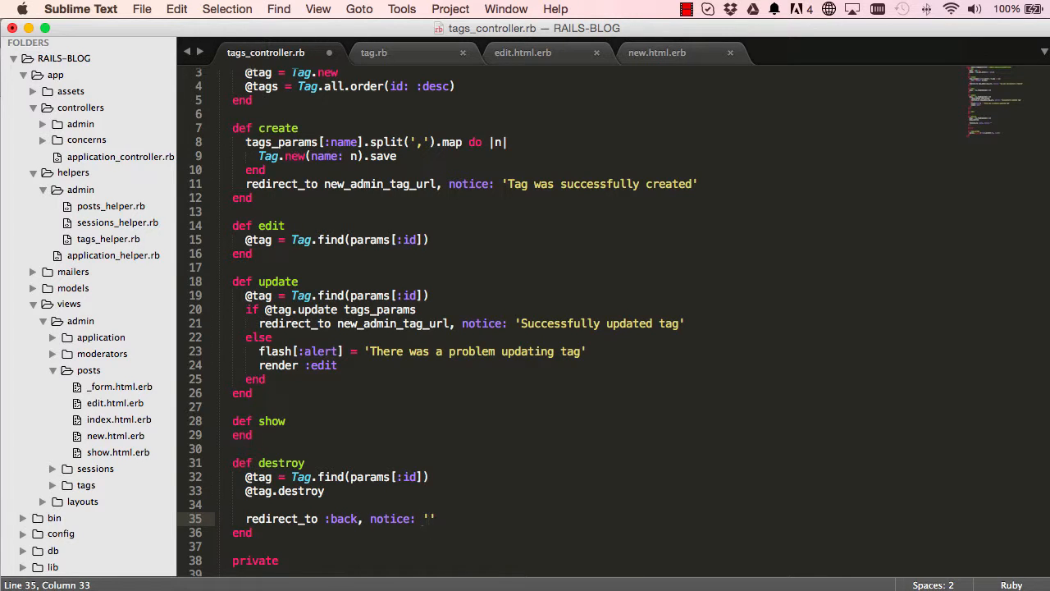
type("Successfully de")
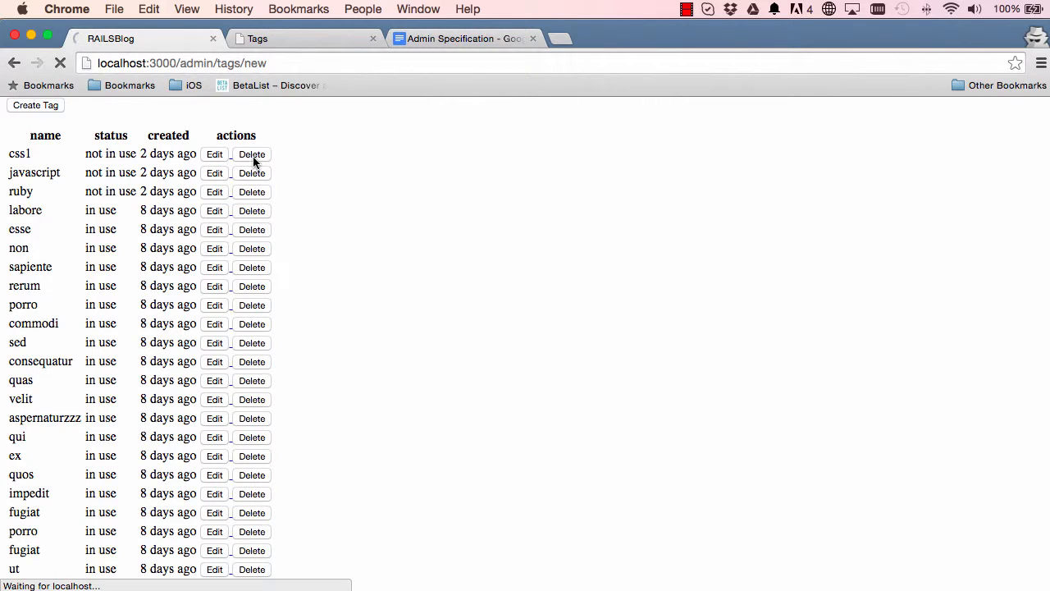
Delete the css1 and javascript tags, then switch to Admin Specification and close RAILSBlog
left_click(252, 155)
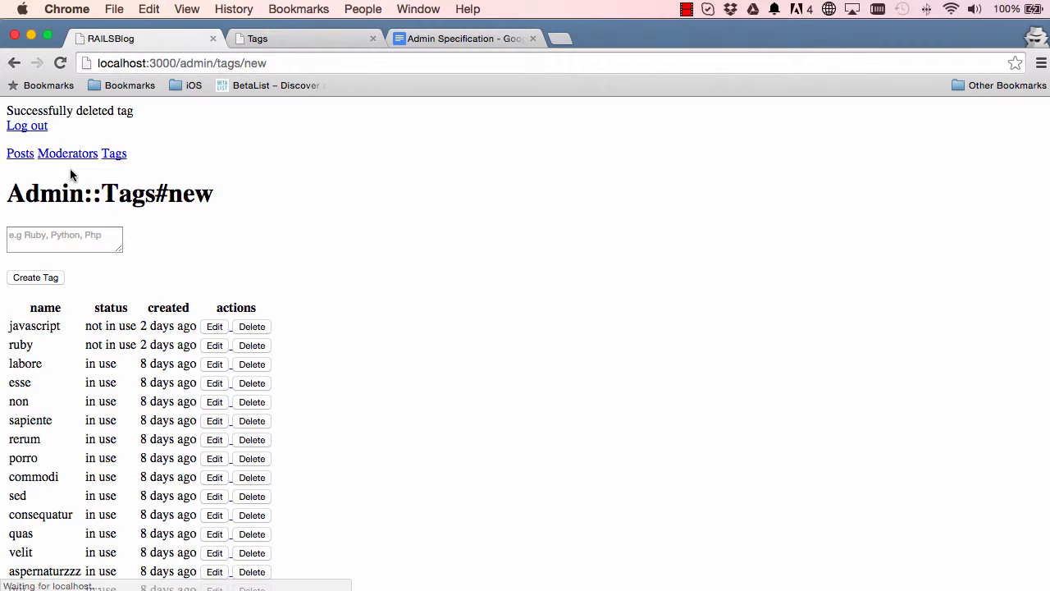
mouse_move(197, 328)
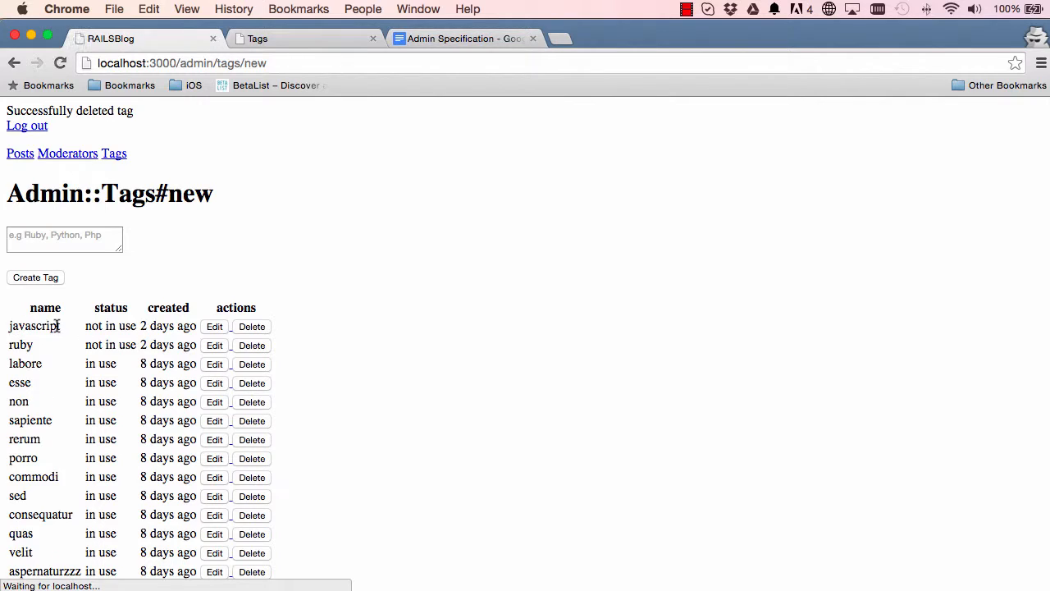
left_click(251, 326)
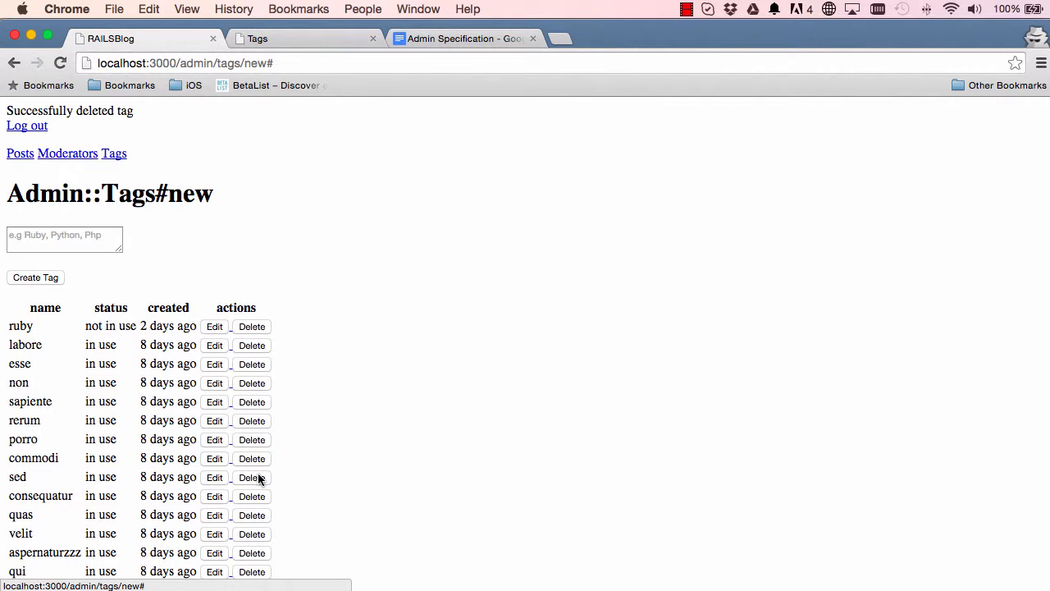
left_click(463, 38)
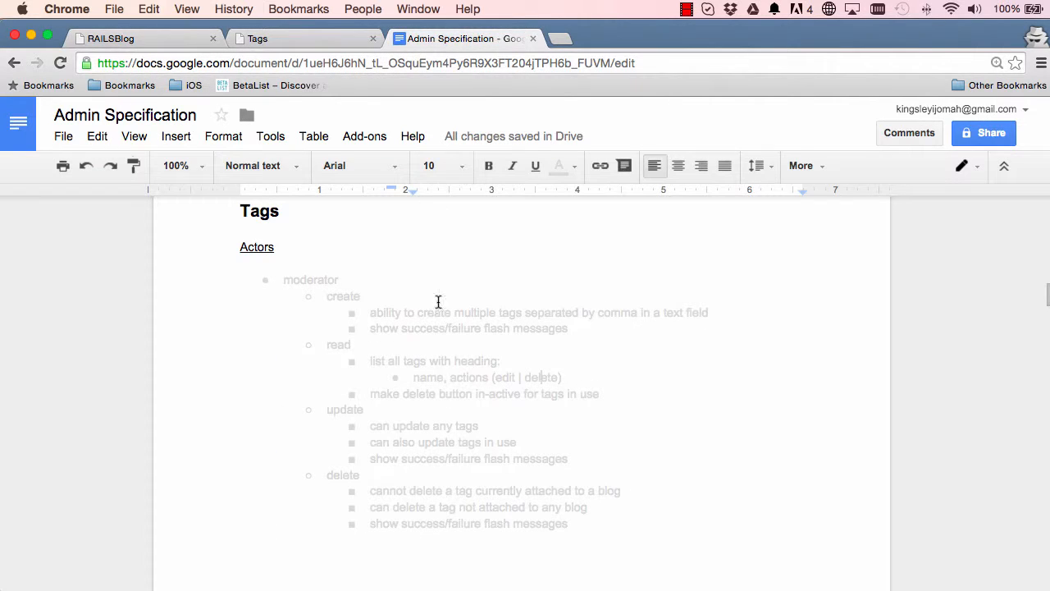
mouse_move(200, 39)
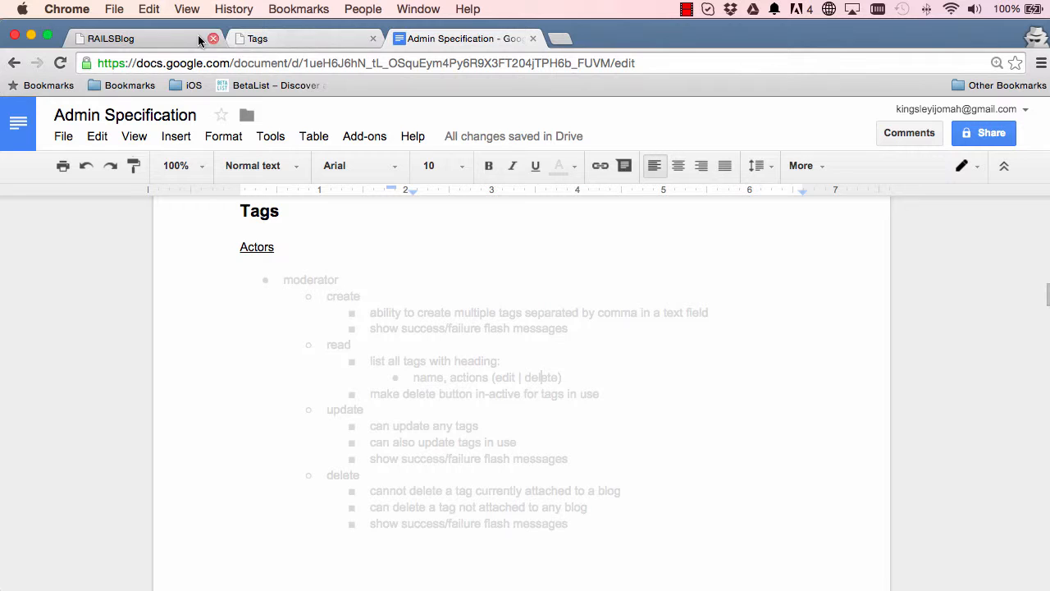
left_click(110, 38)
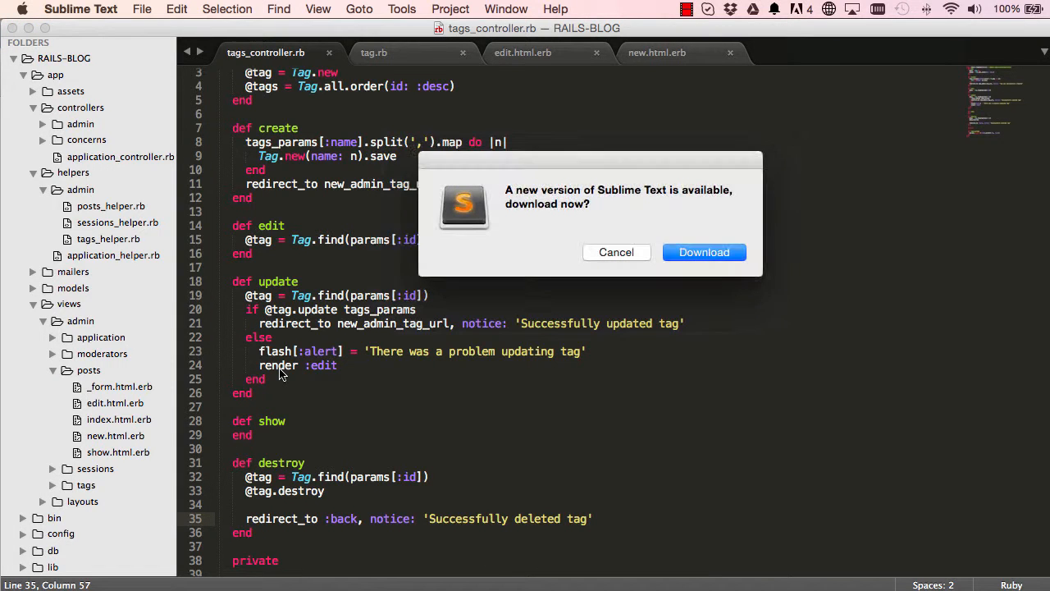
Cancel the 'A new version of Sublime Text is available' download prompt
left_click(616, 252)
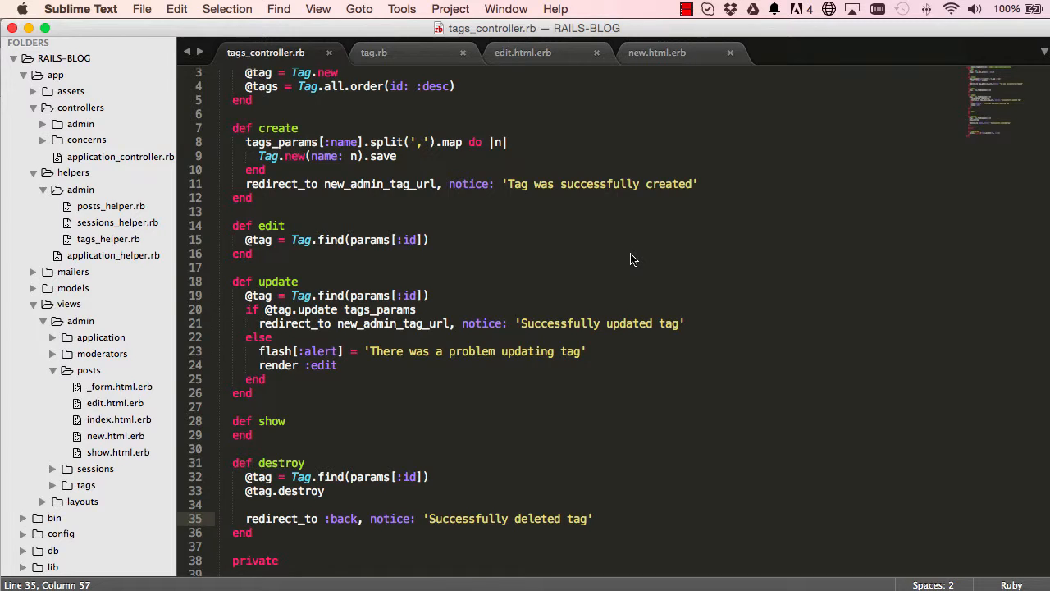